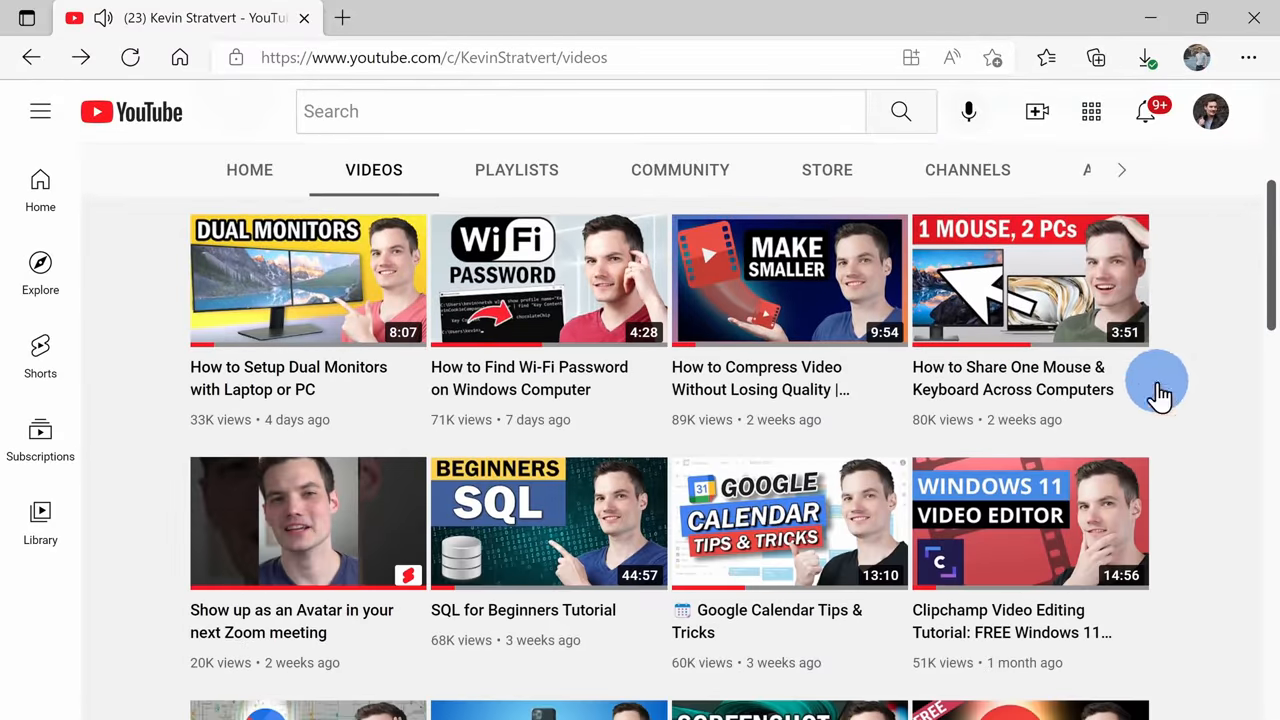
Step: Select Speedtest by Ookla from the Store's speed test results and launch it
scroll("down", 3)
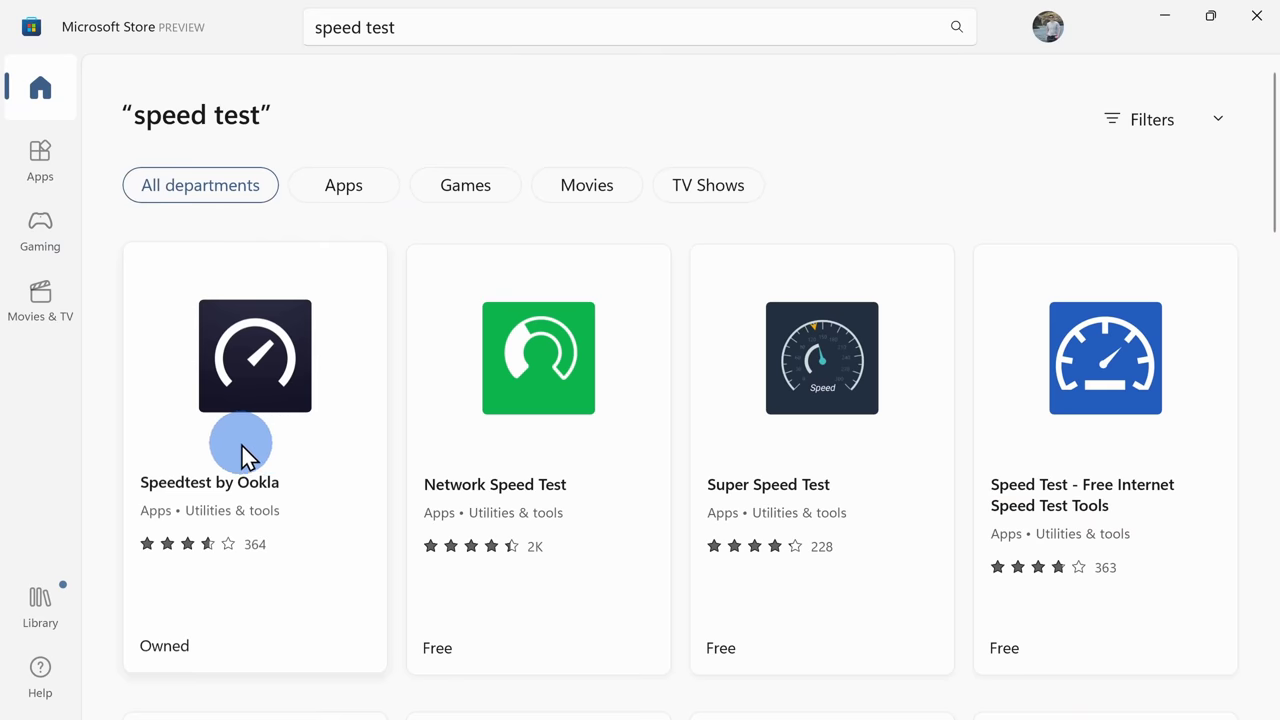
left_click(255, 356)
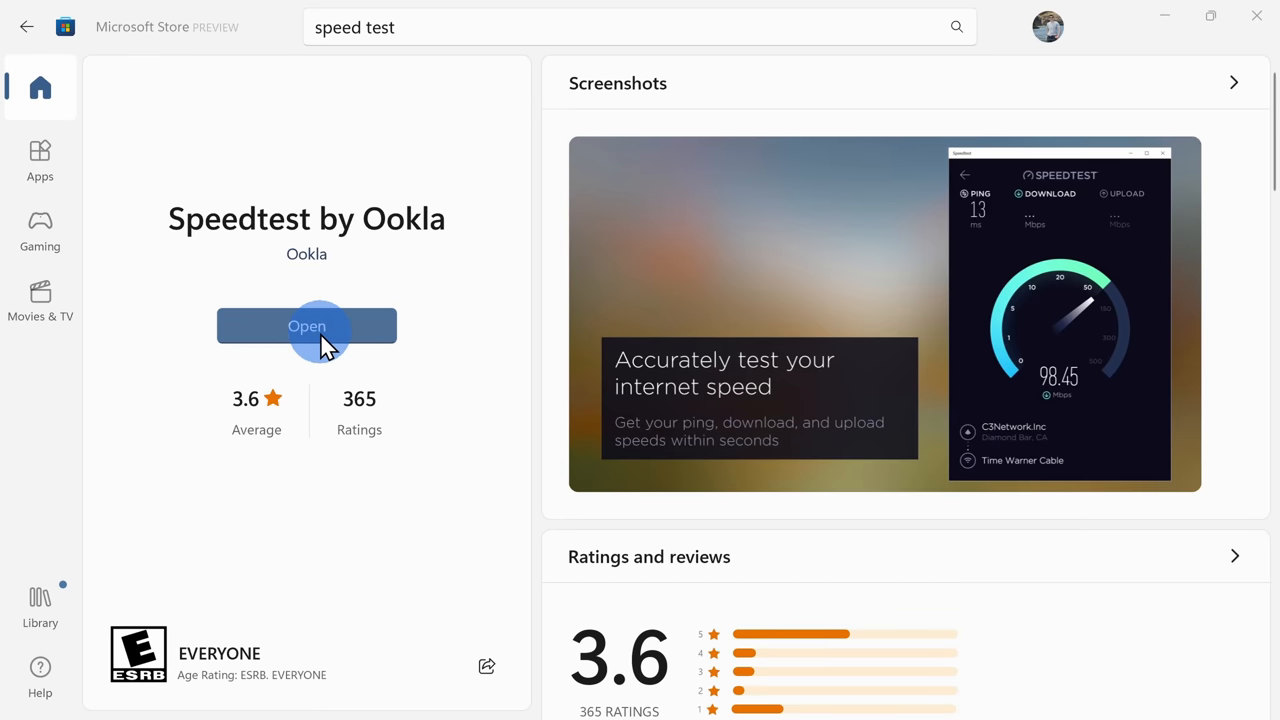
left_click(307, 326)
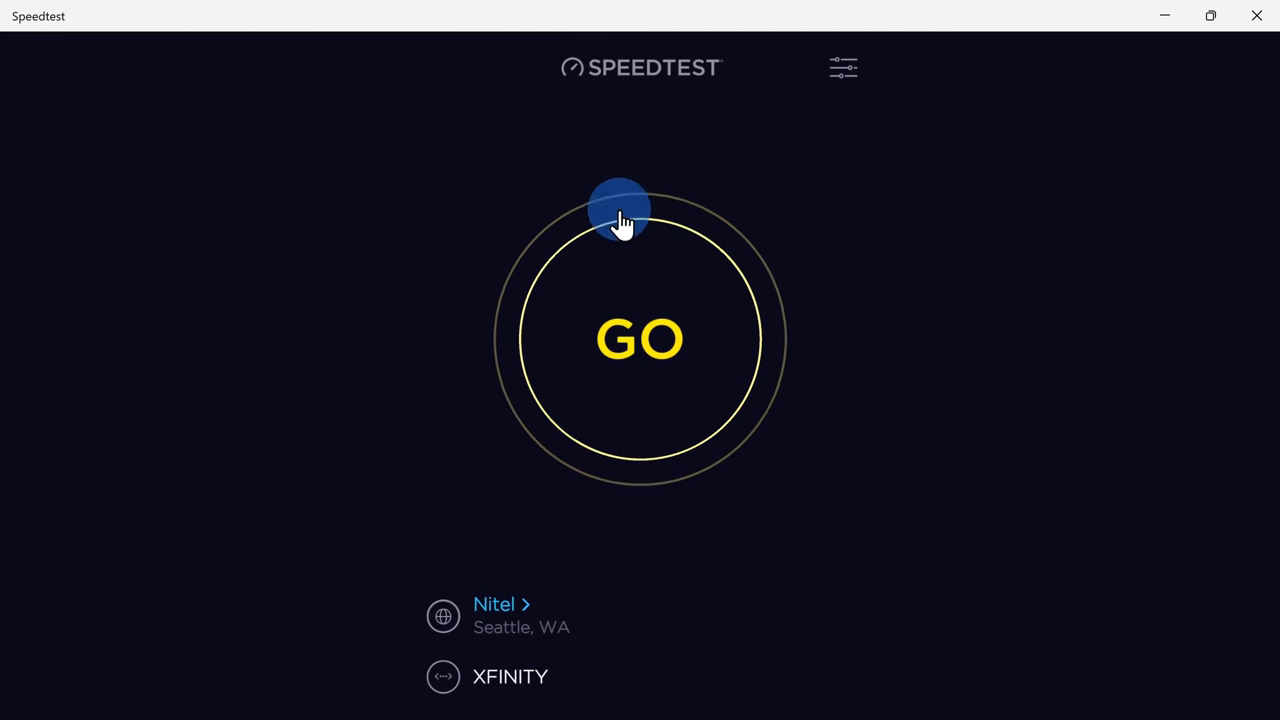
mouse_move(665, 400)
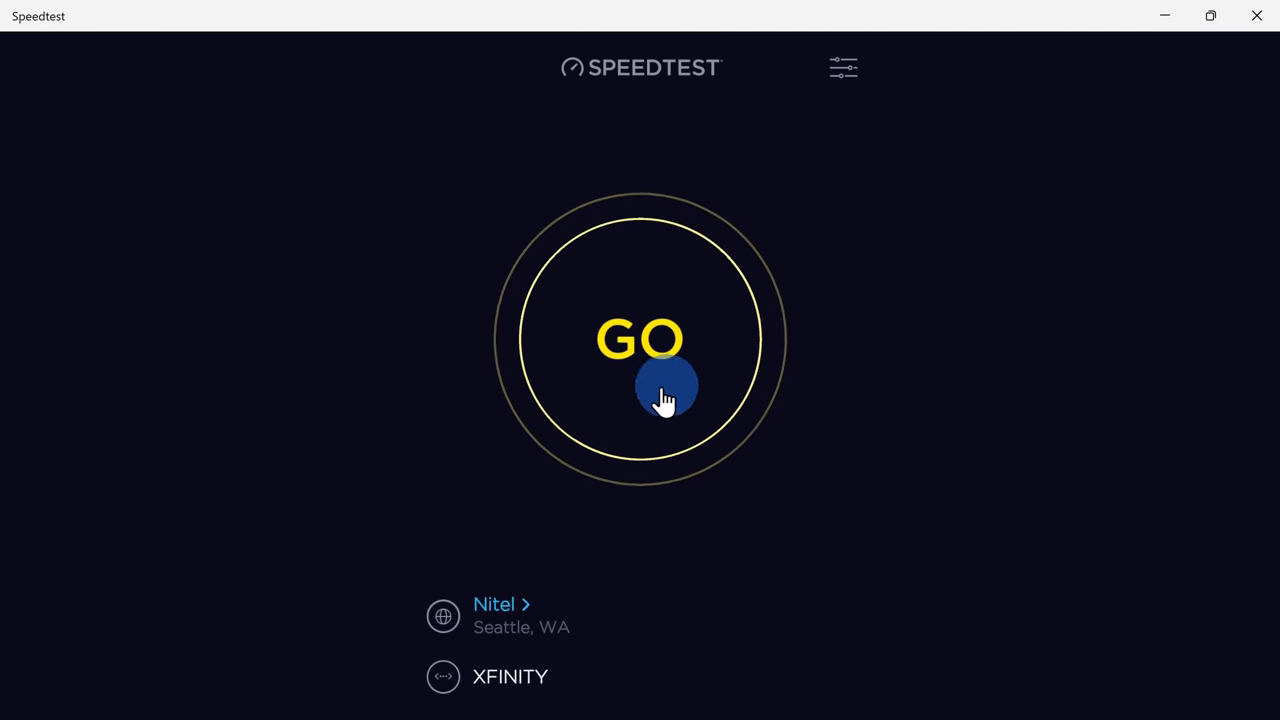
Step: Press GO to run a speed test against the Seattle, WA server
left_click(667, 385)
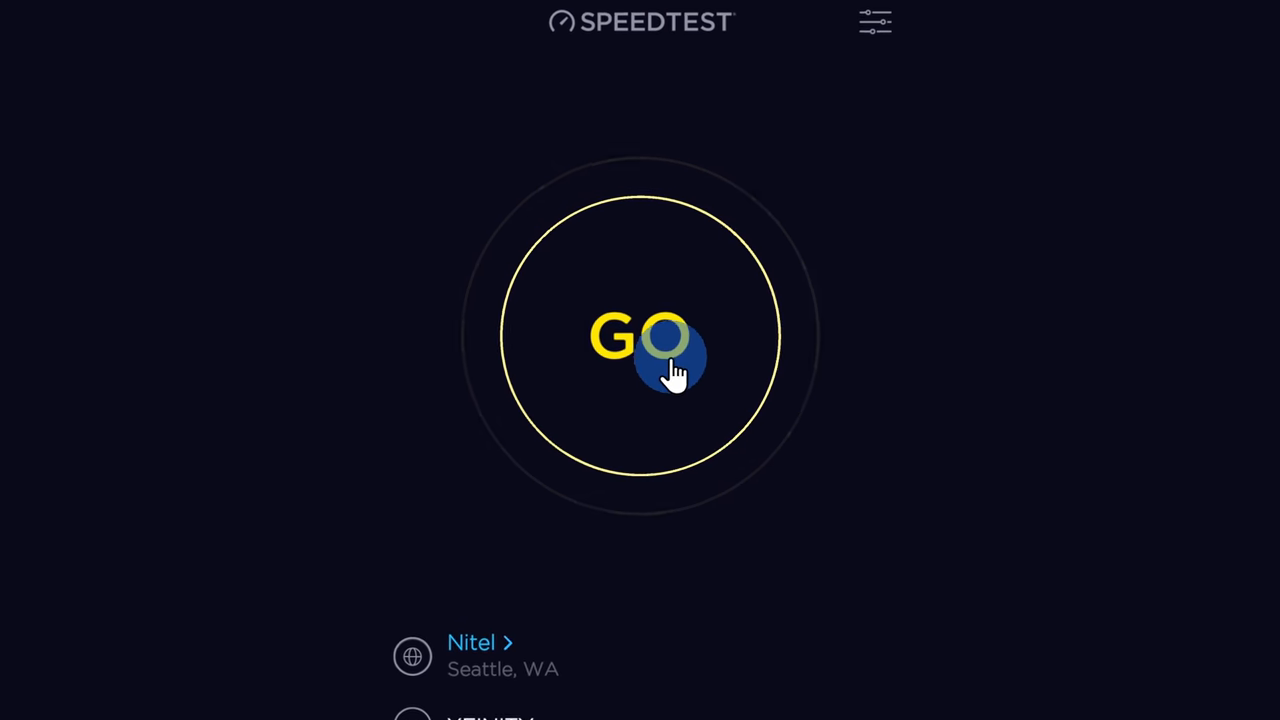
left_click(640, 340)
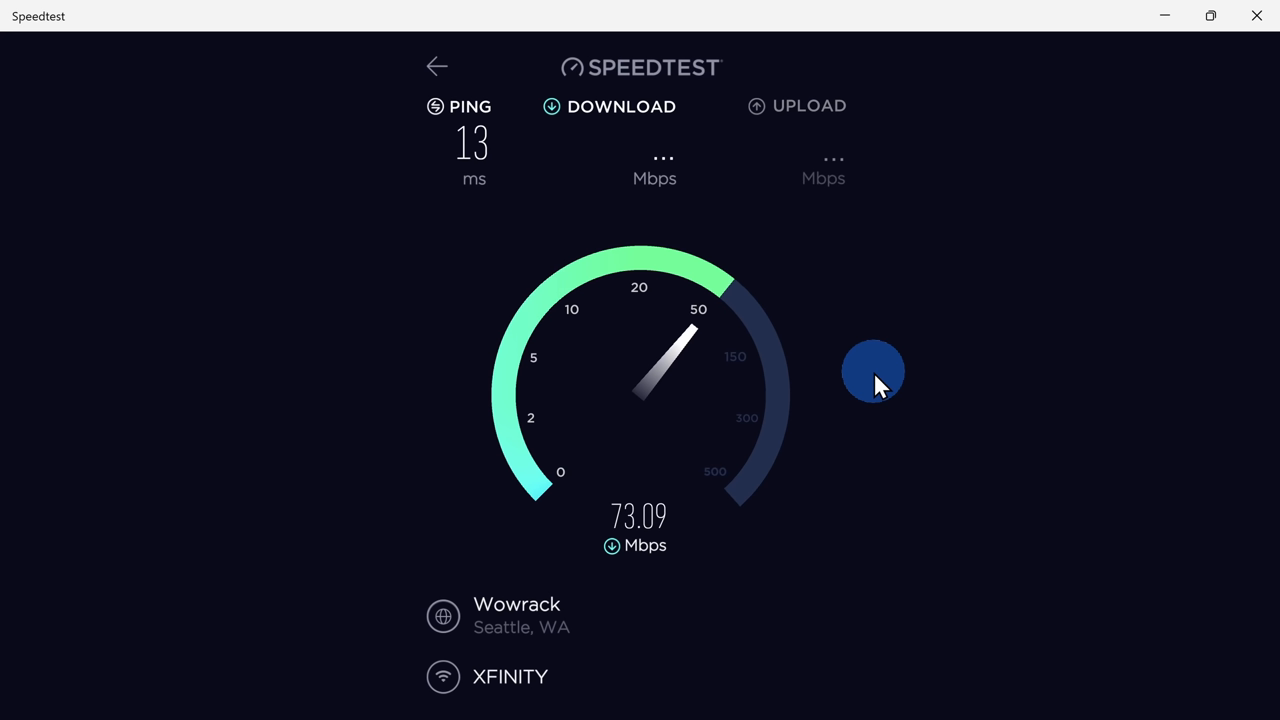
mouse_move(885, 380)
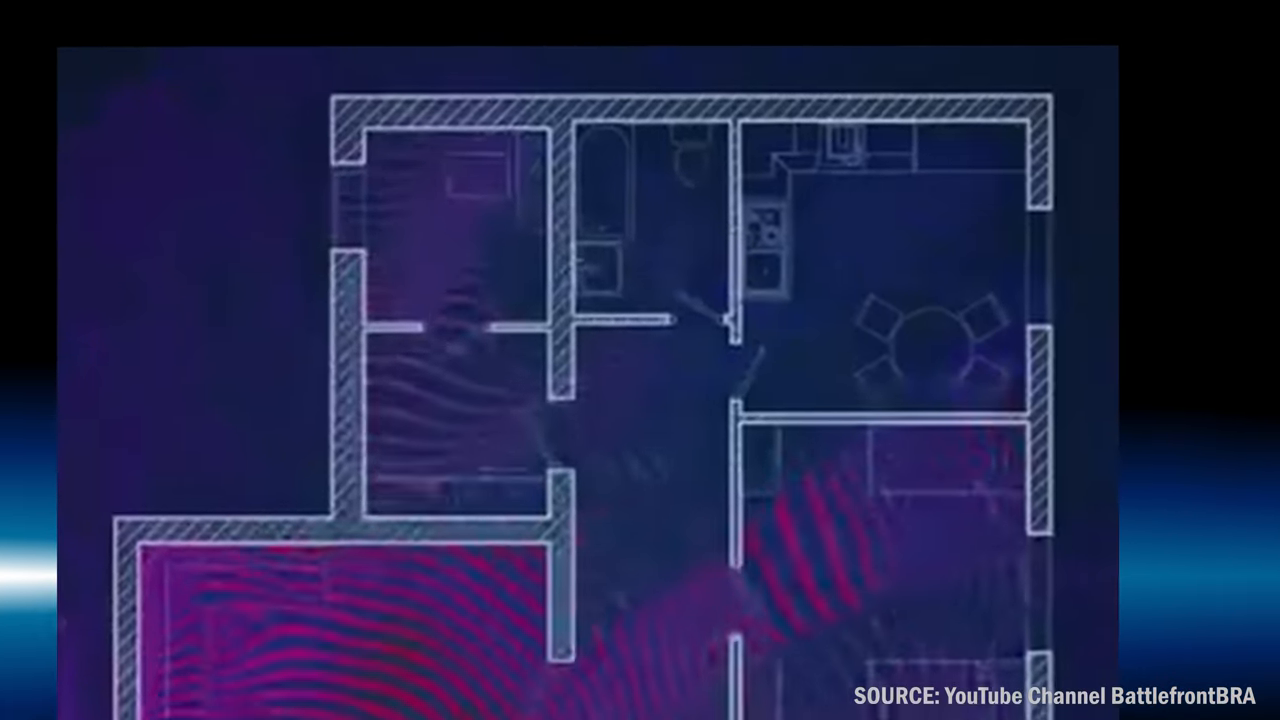
Step: Open Quick Settings from the taskbar tray to see the MOTO79B8 Wi-Fi connection
left_click(1117, 672)
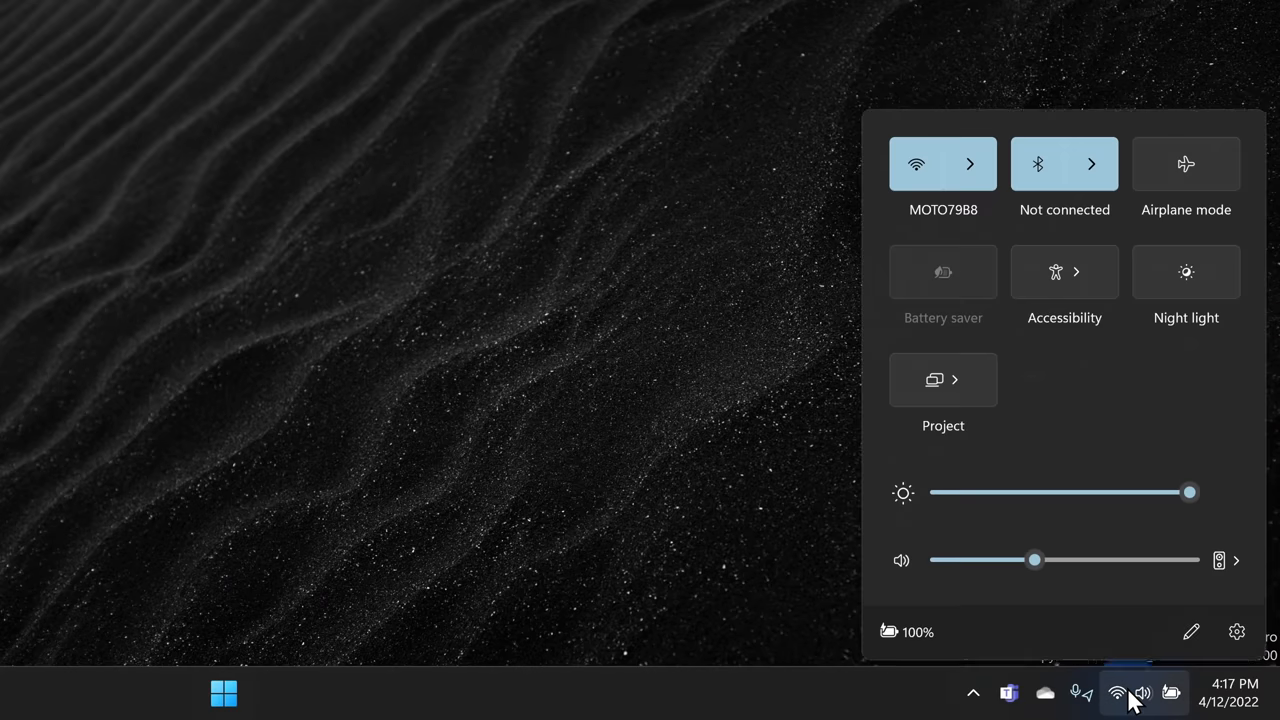
Step: Connect to the MOTO79B8-5G Wi-Fi network and close the Store behind WiFi Analyzer
left_click(969, 164)
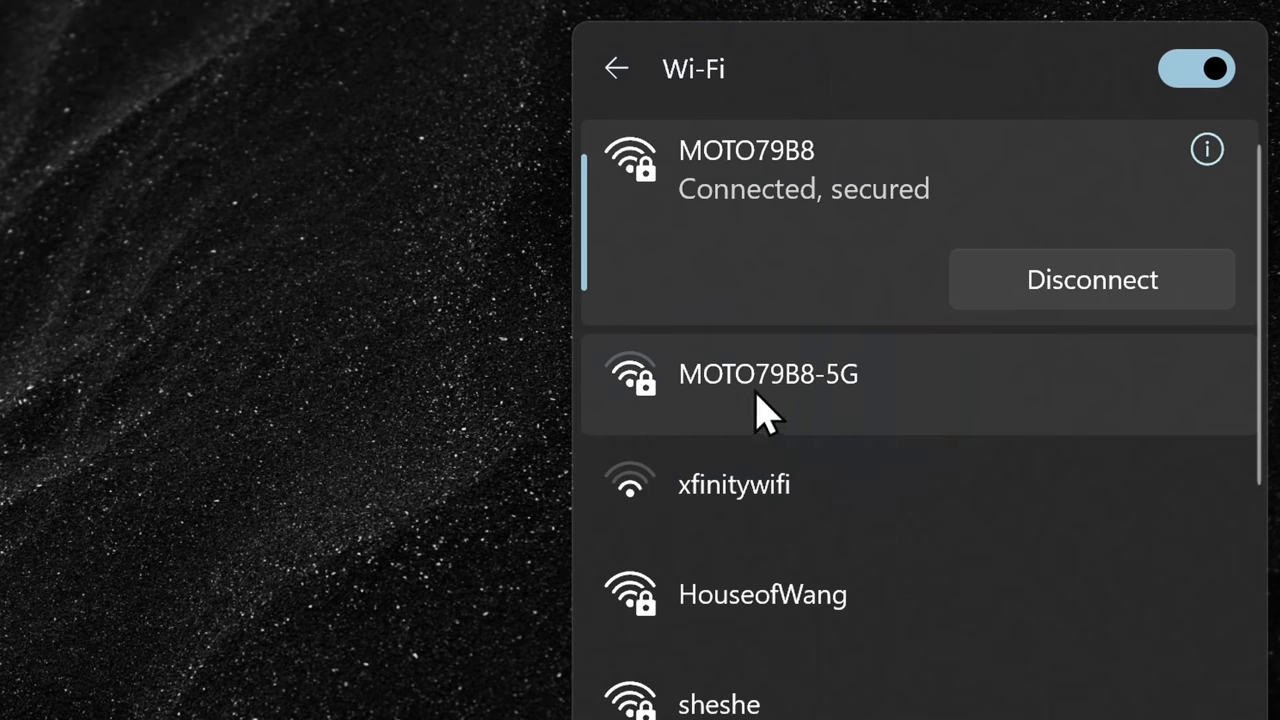
mouse_move(680, 420)
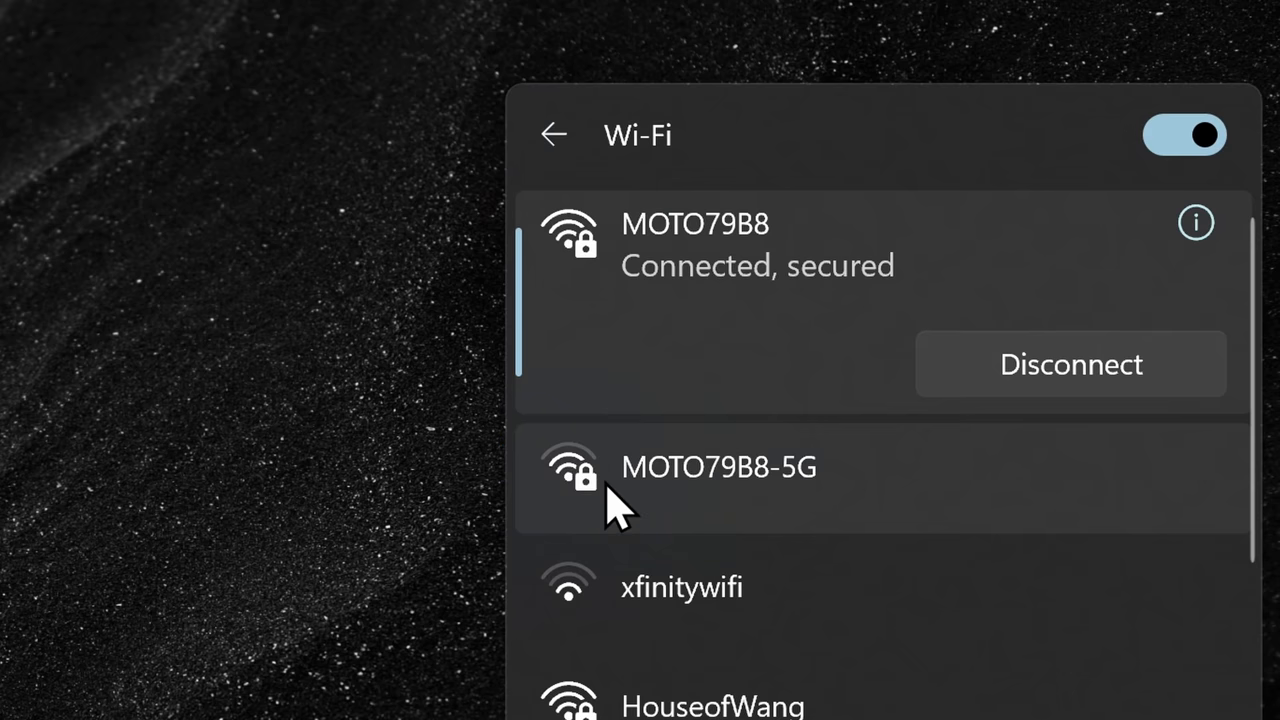
left_click(716, 467)
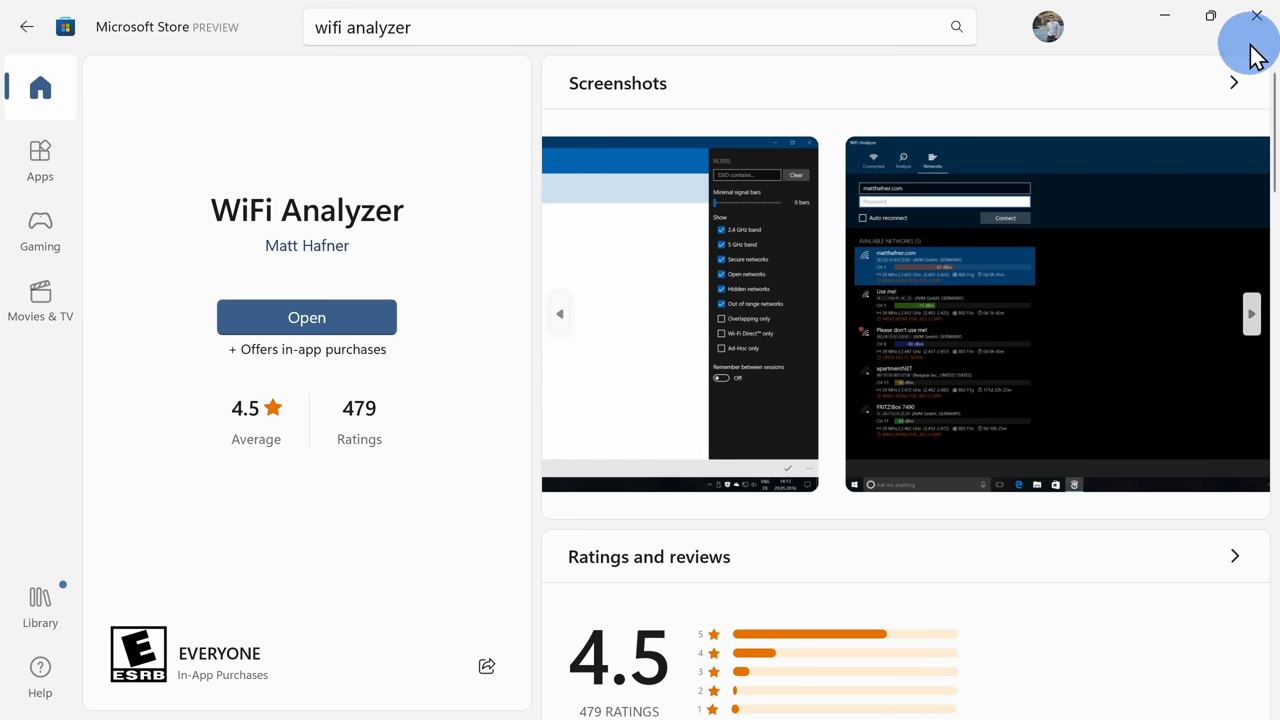
left_click(306, 317)
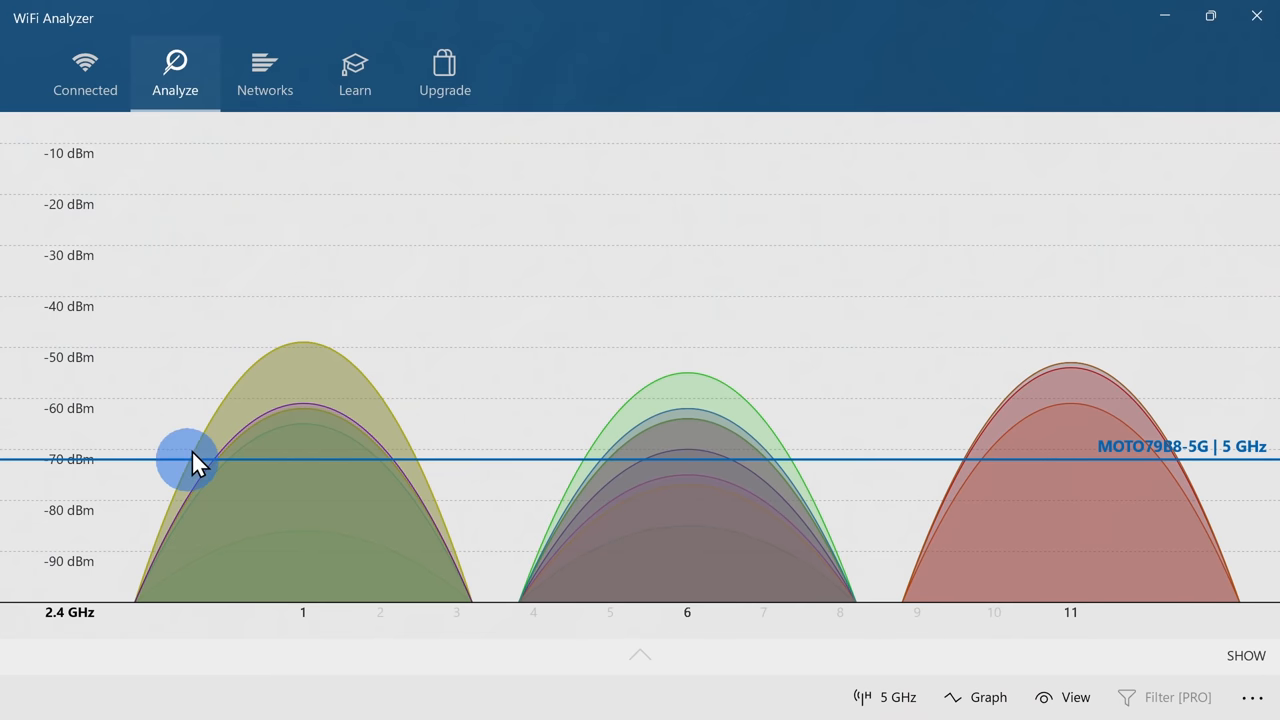
mouse_move(1010, 501)
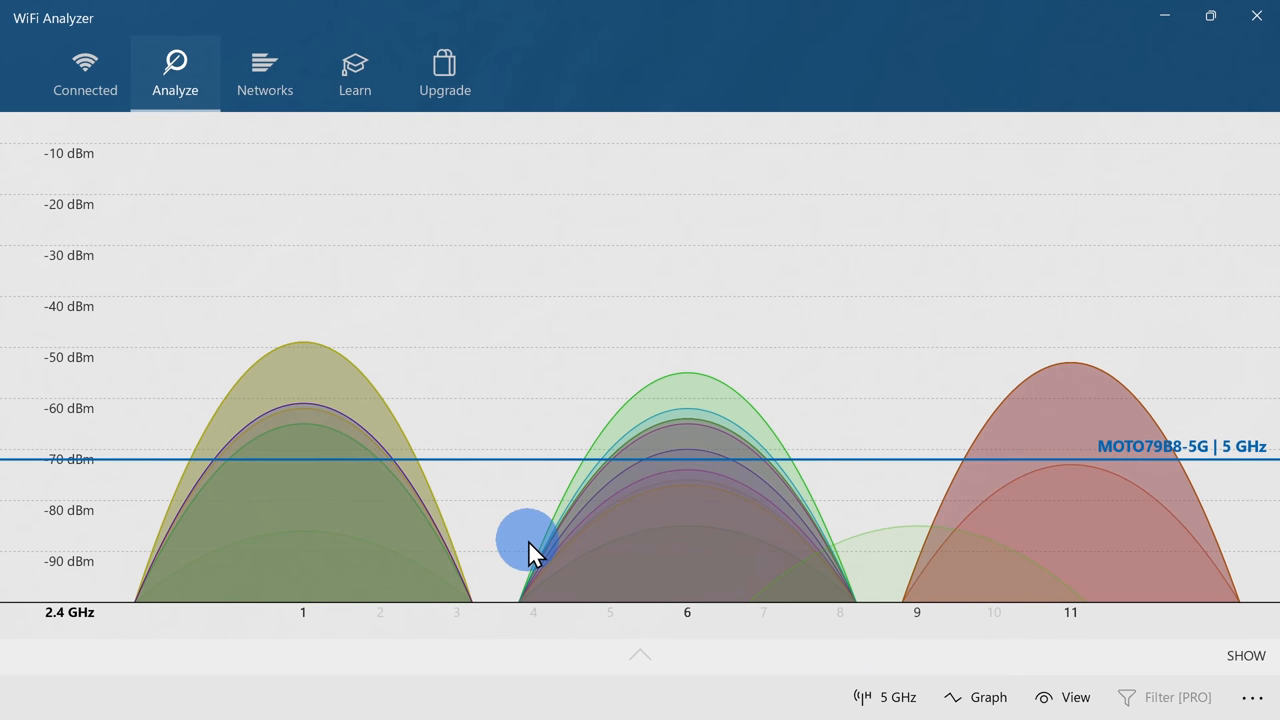
Step: Show the 5 GHz channel graph with networks on channels 36, 153 and 157
left_click(879, 697)
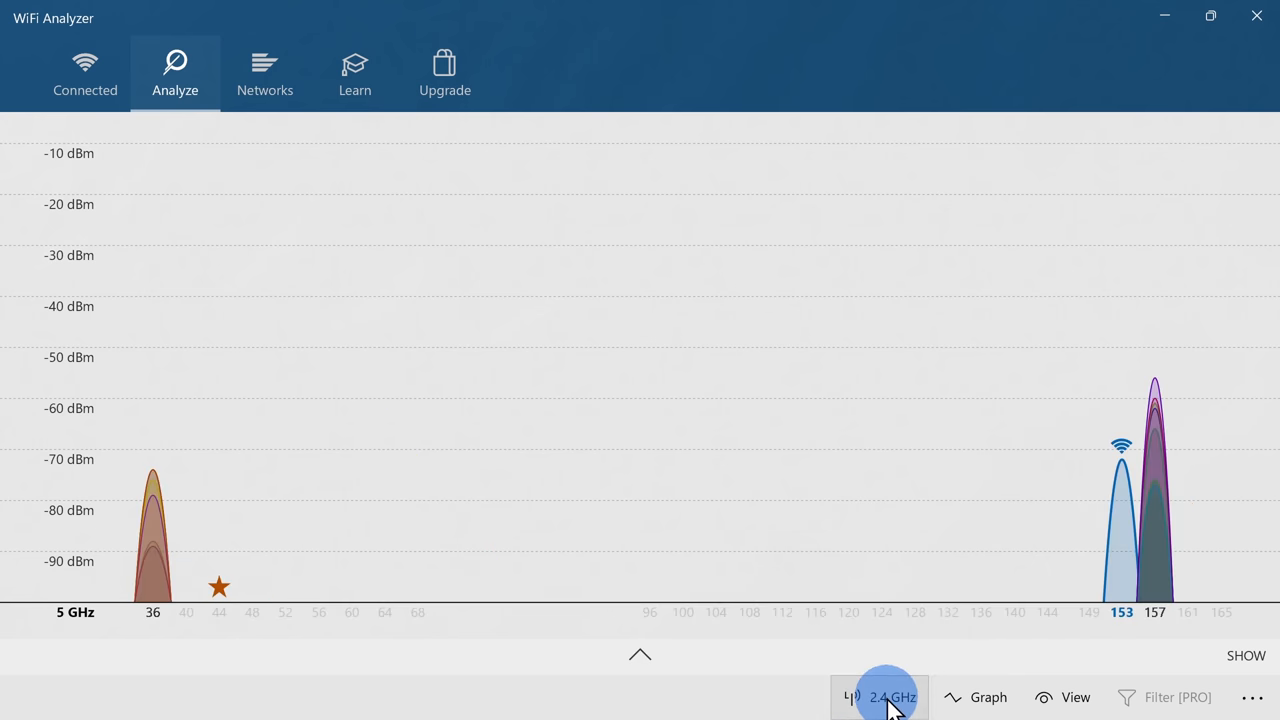
mouse_move(165, 626)
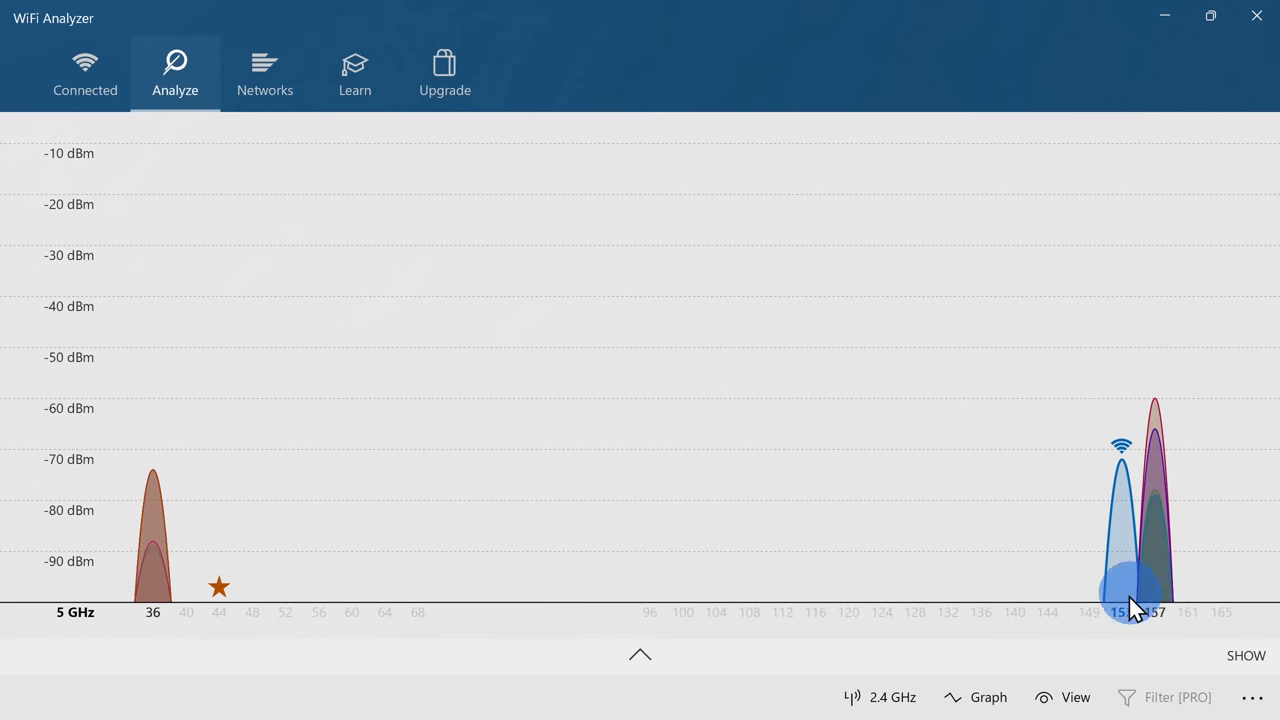
mouse_move(1180, 630)
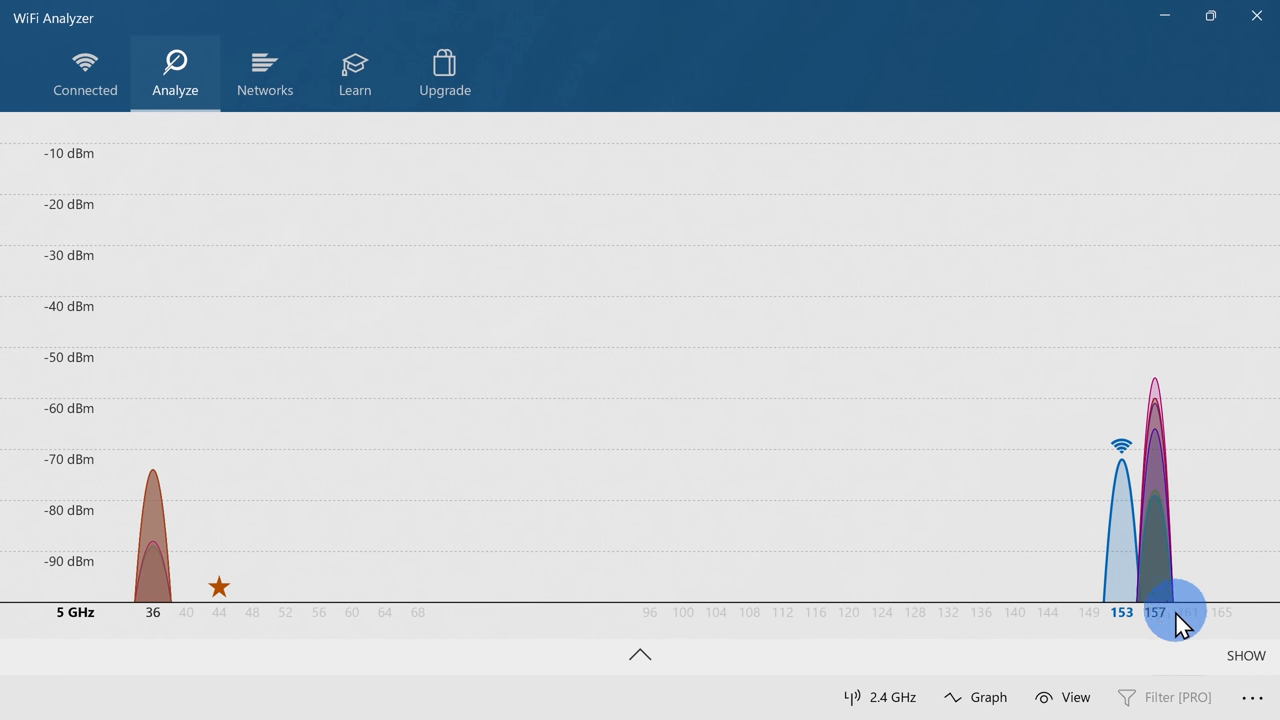
mouse_move(1124, 502)
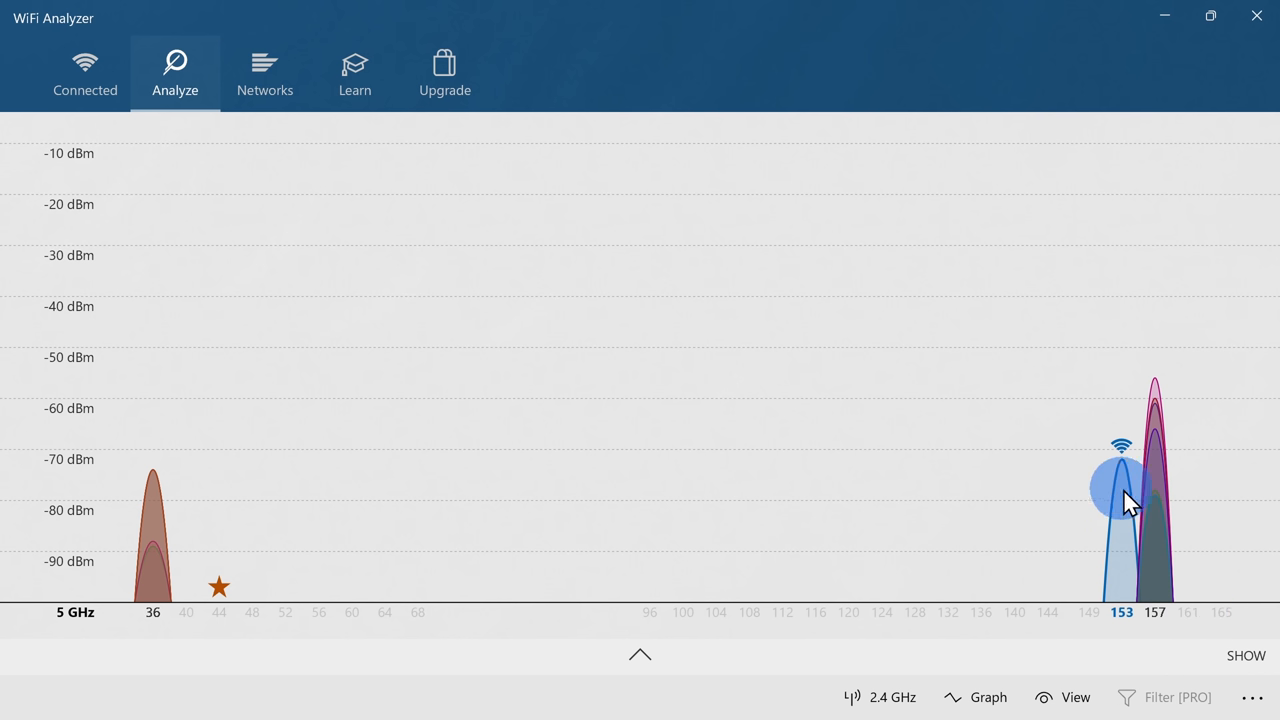
mouse_move(1185, 625)
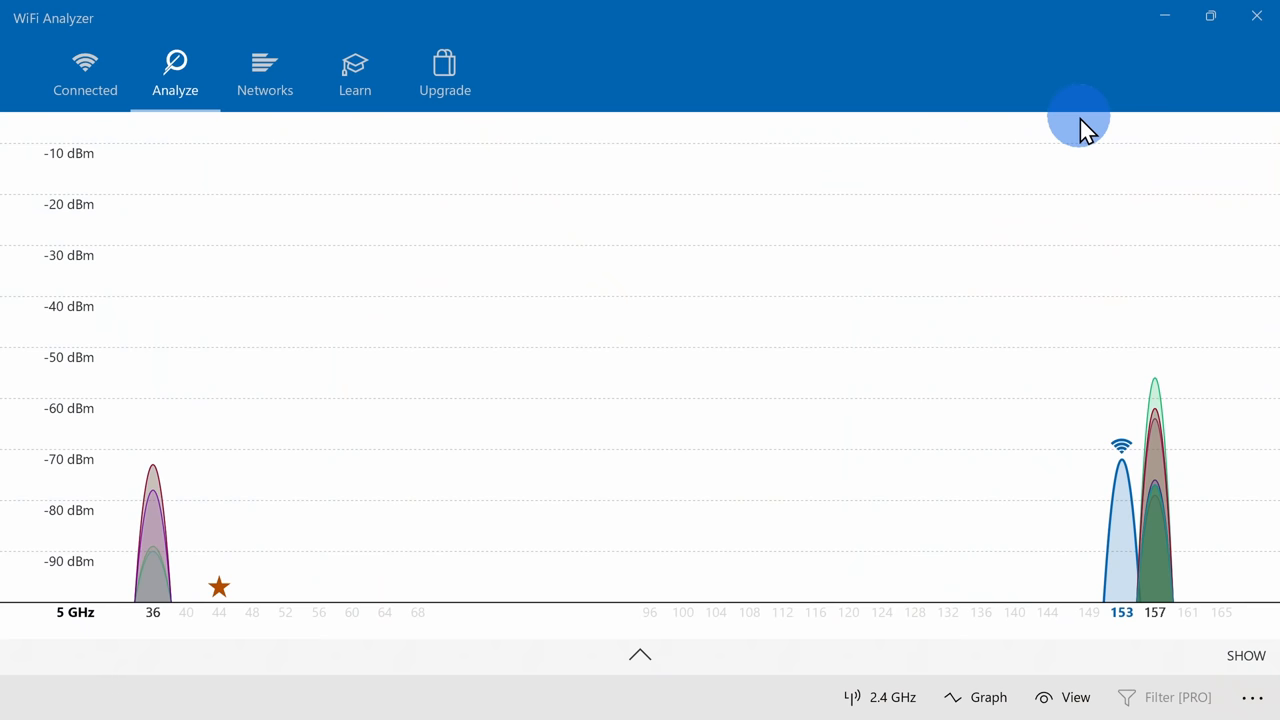
mouse_move(1003, 403)
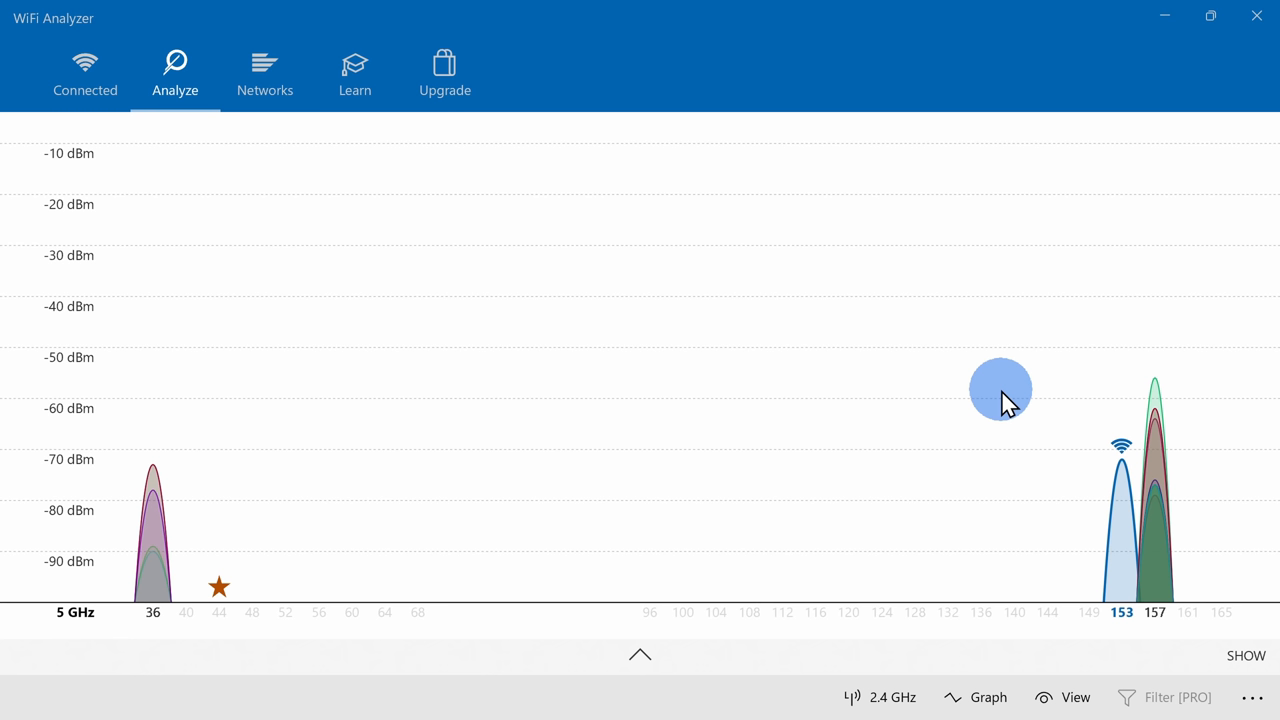
mouse_move(357, 436)
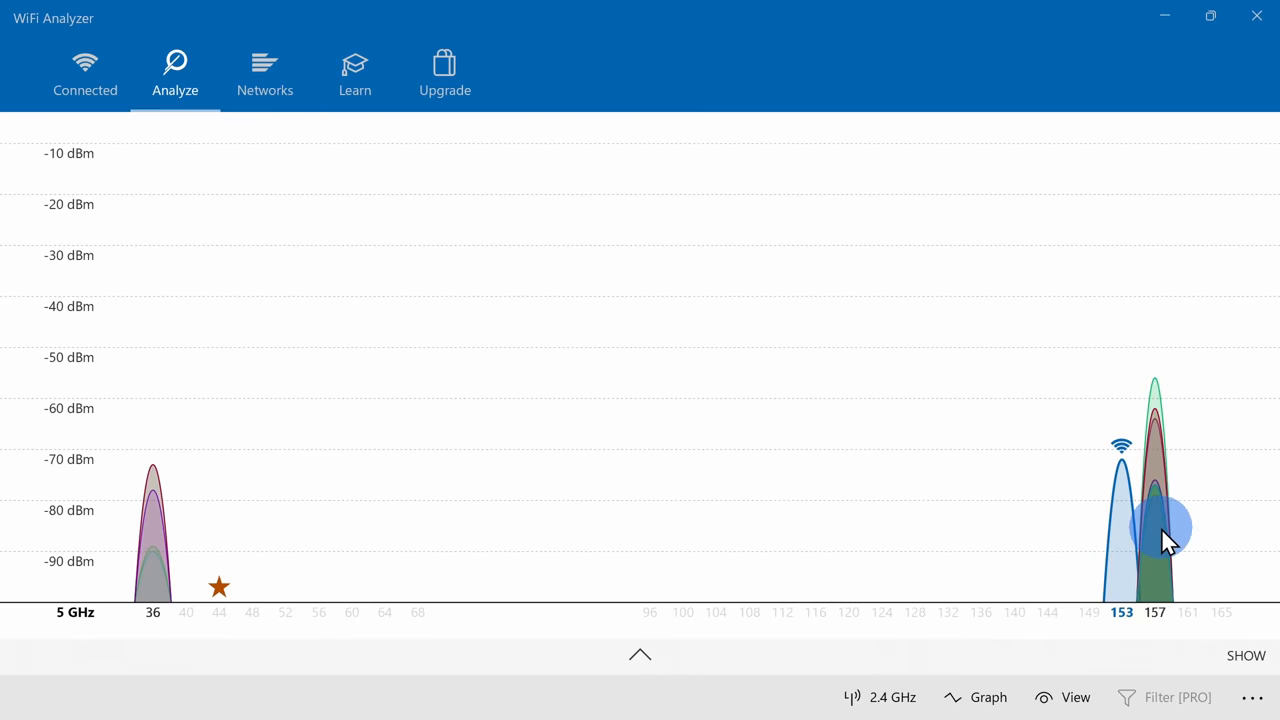
mouse_move(1118, 545)
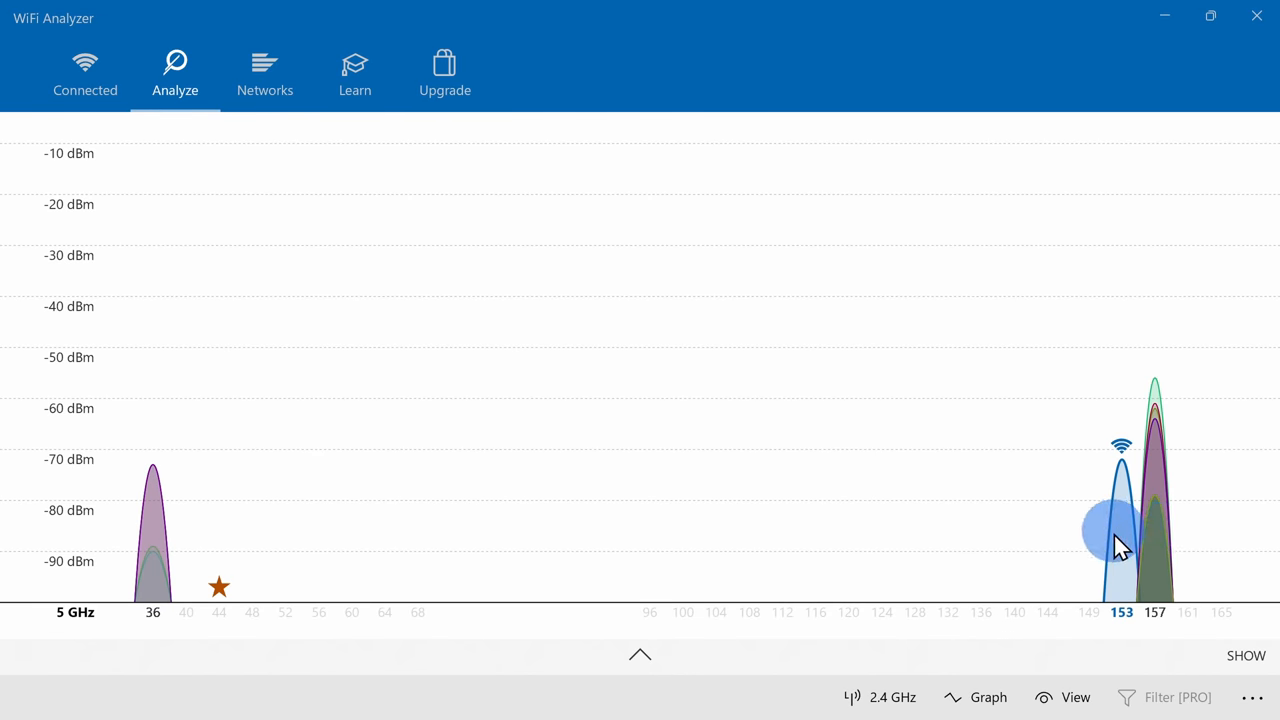
mouse_move(477, 630)
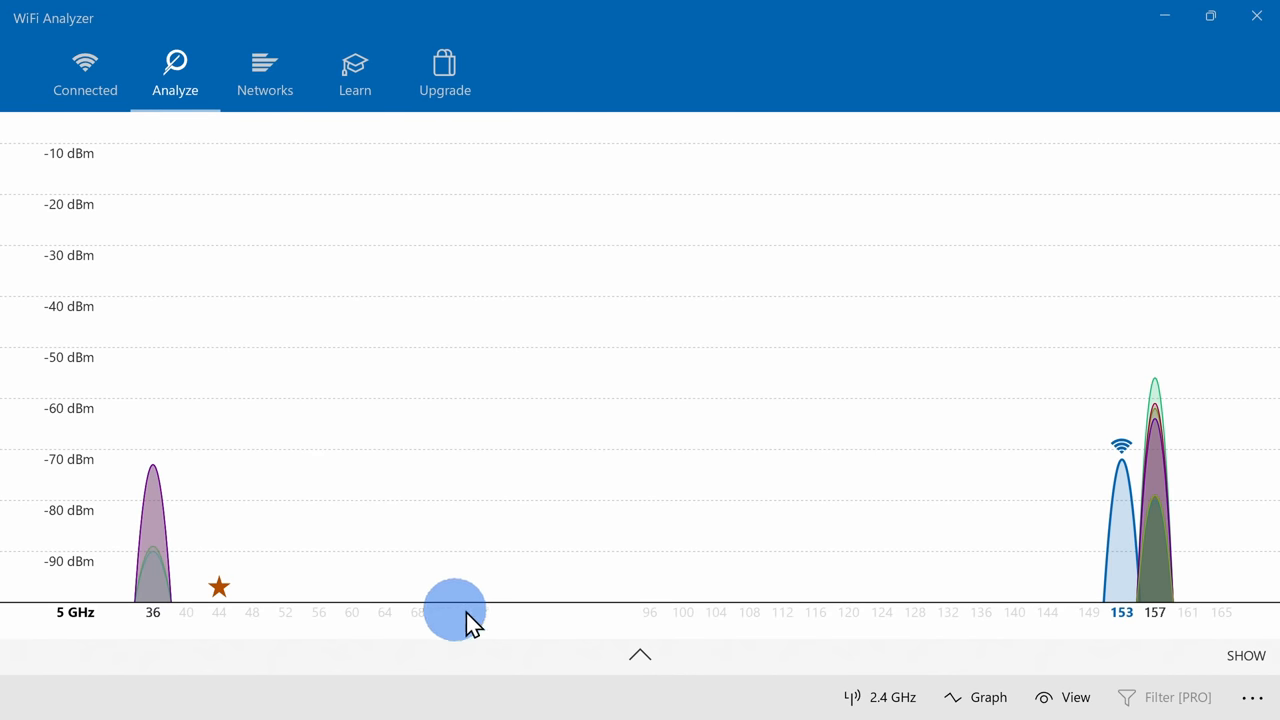
mouse_move(1092, 626)
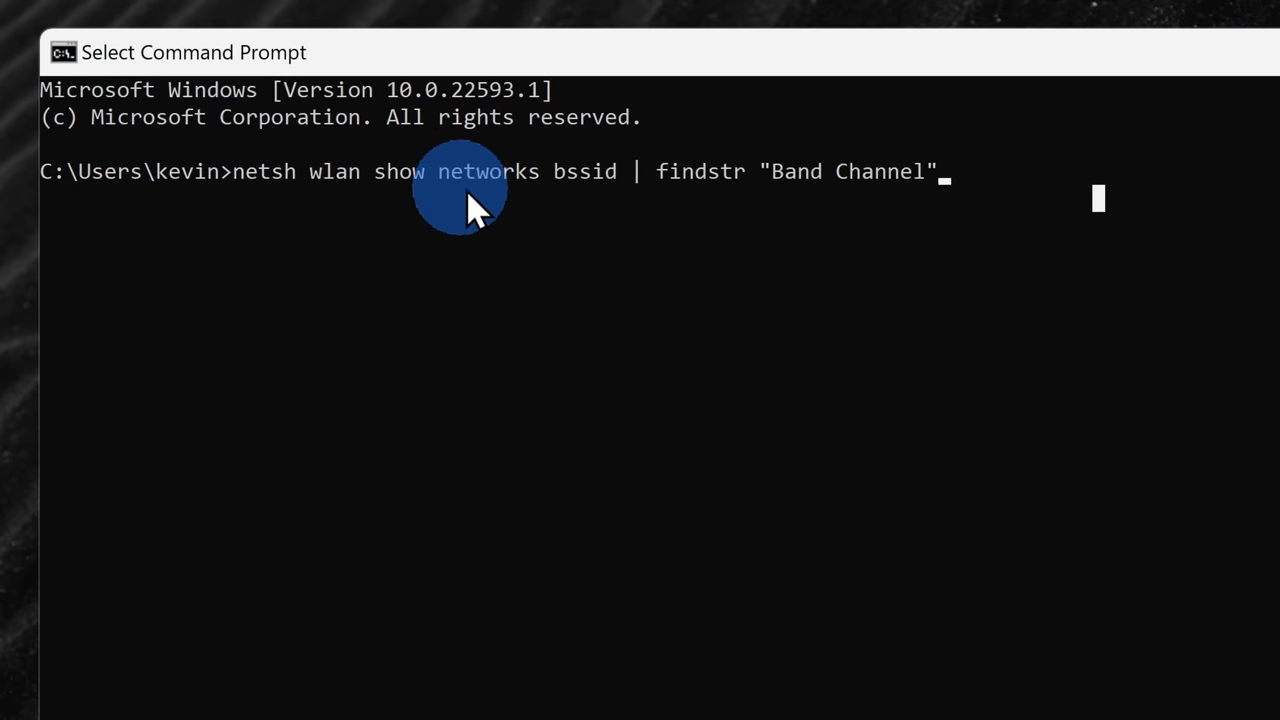
mouse_move(1055, 210)
type("ipconf")
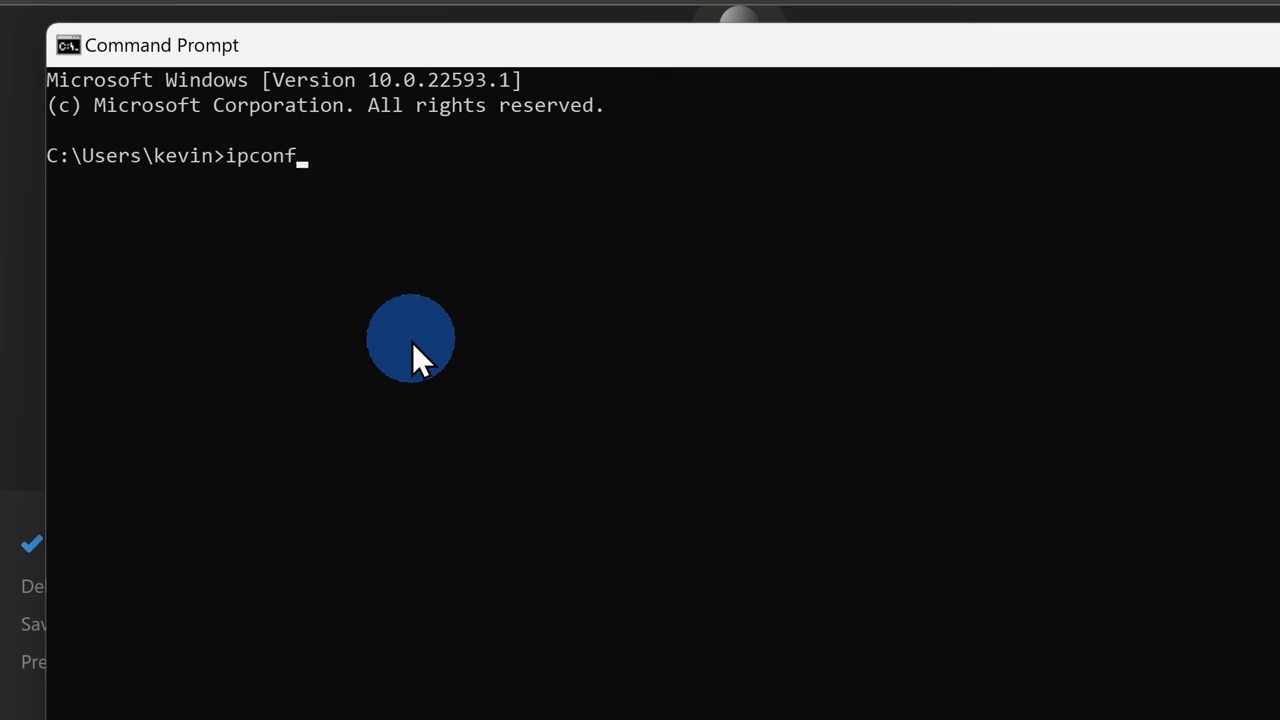
Step: Run ipconfig and select the 192.168.1.1 default gateway address
key("Enter")
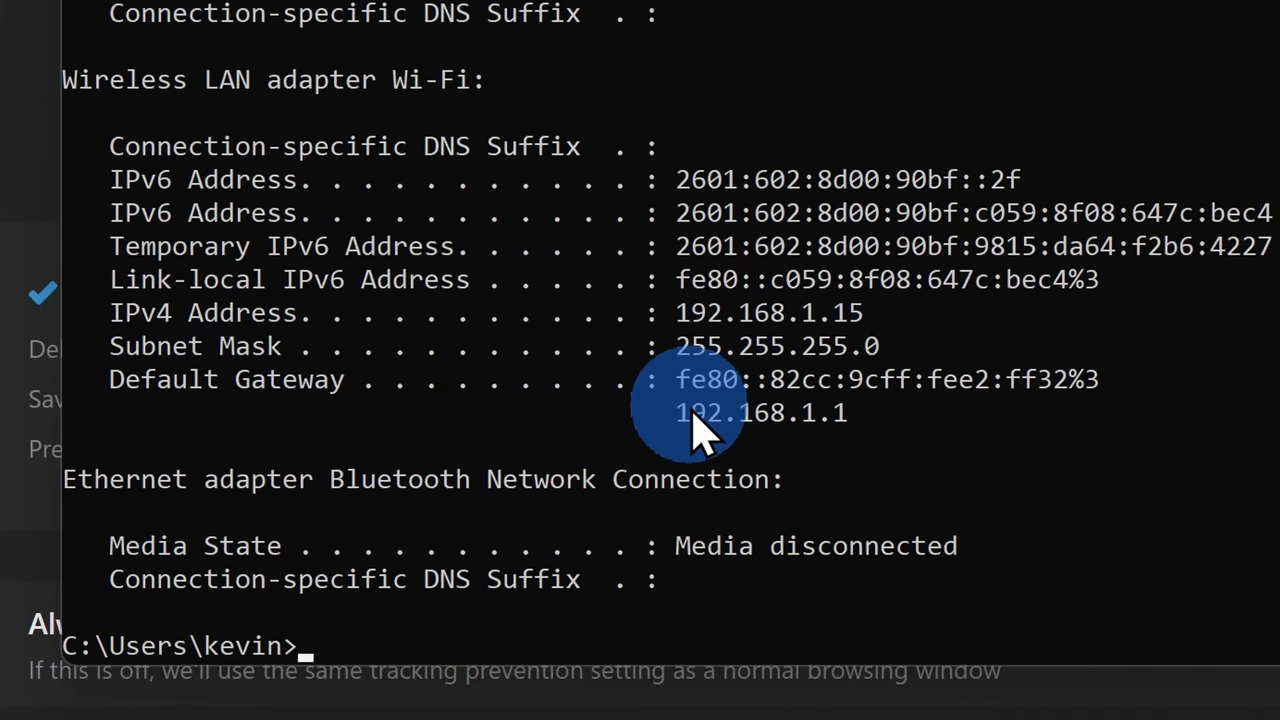
double_click(760, 414)
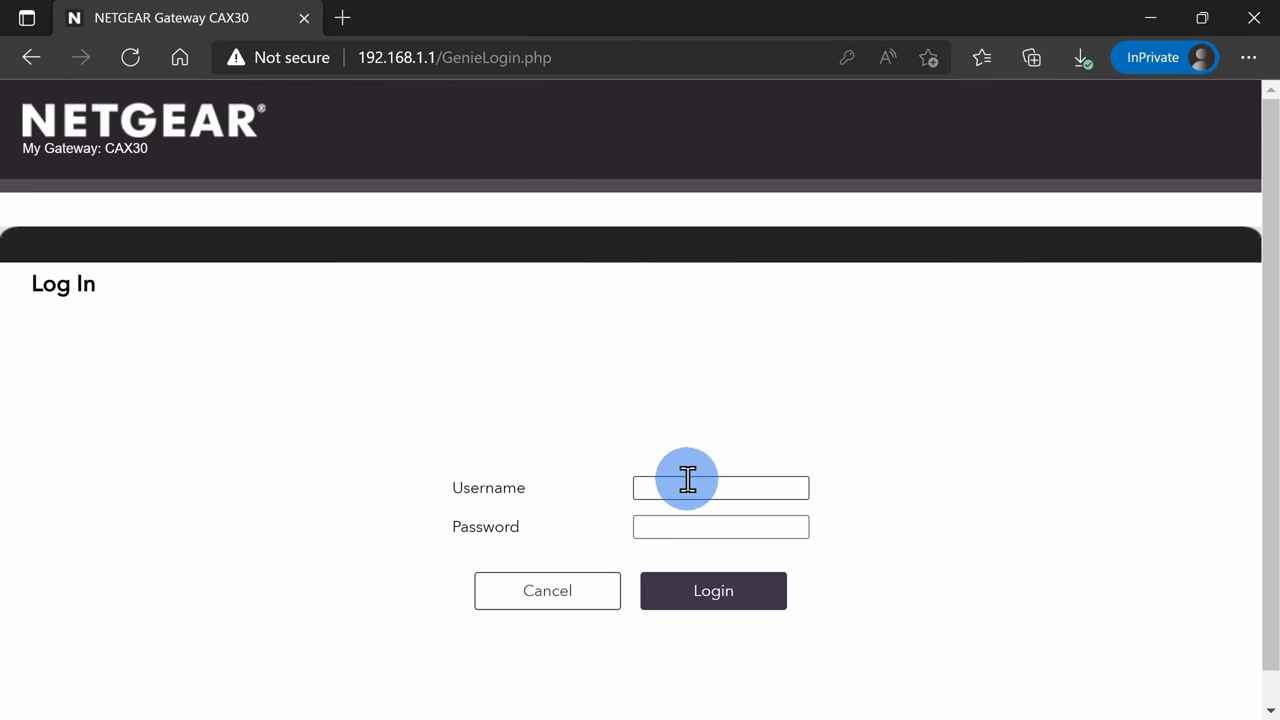
Step: Enter the NETGEAR router login username at 192.168.1.1
left_click(713, 590)
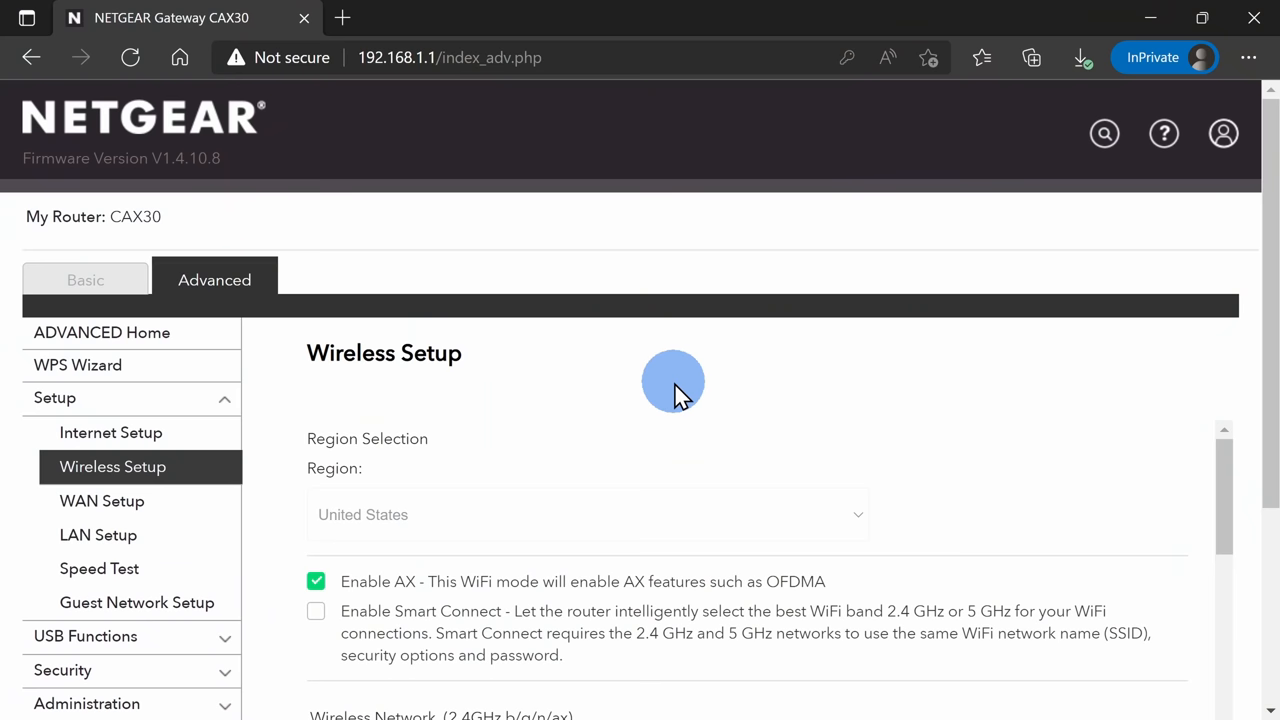
mouse_move(497, 410)
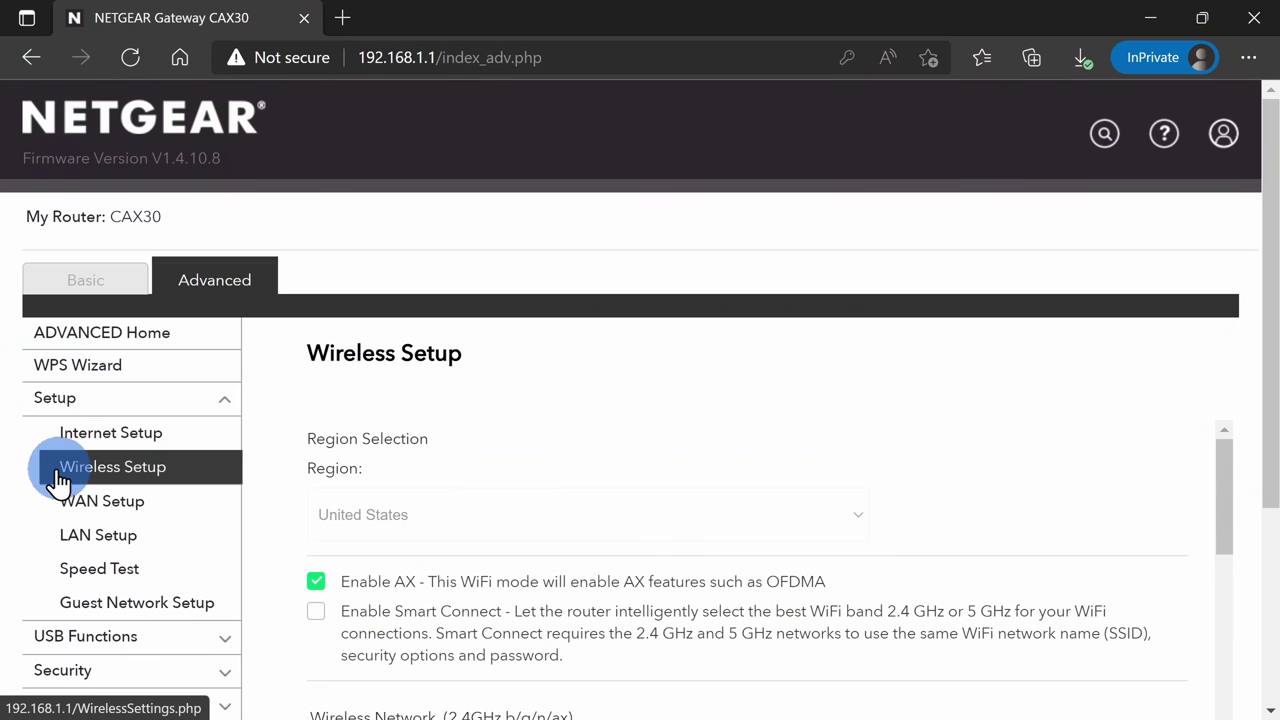
Step: Open the 2.4 GHz Channel dropdown in Wireless Setup, currently channel 06
scroll("down", 3)
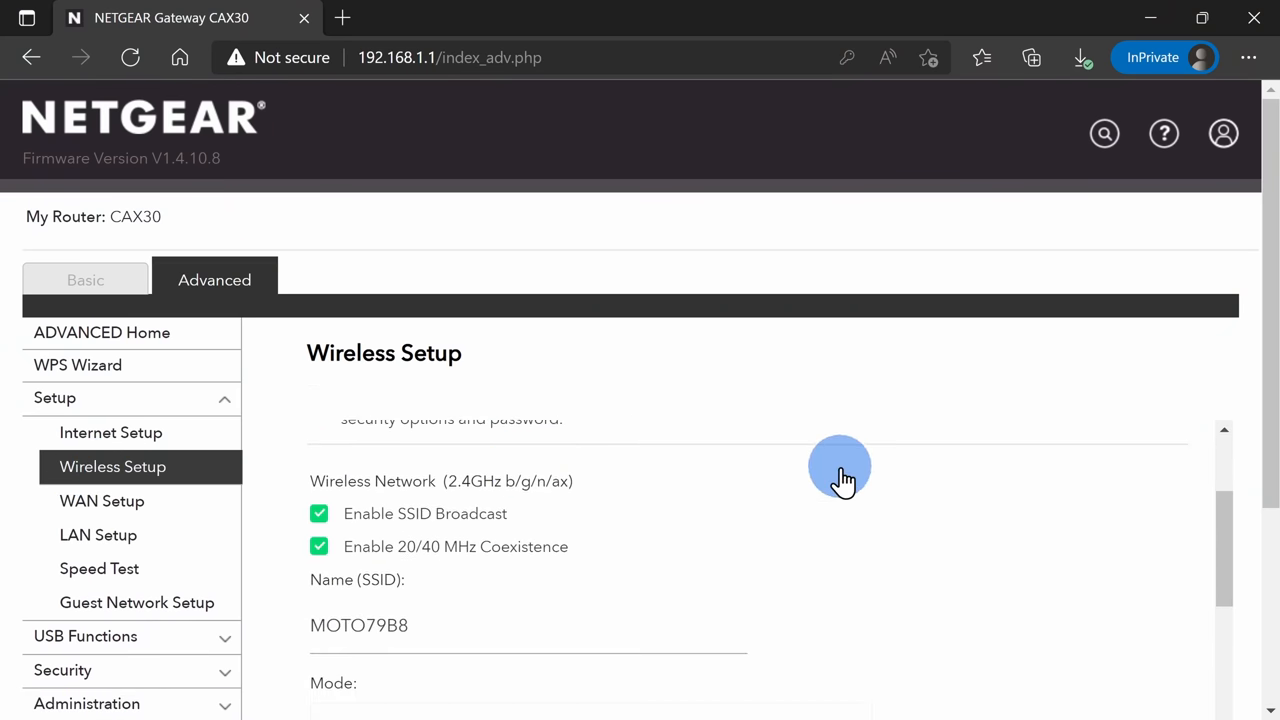
mouse_move(495, 490)
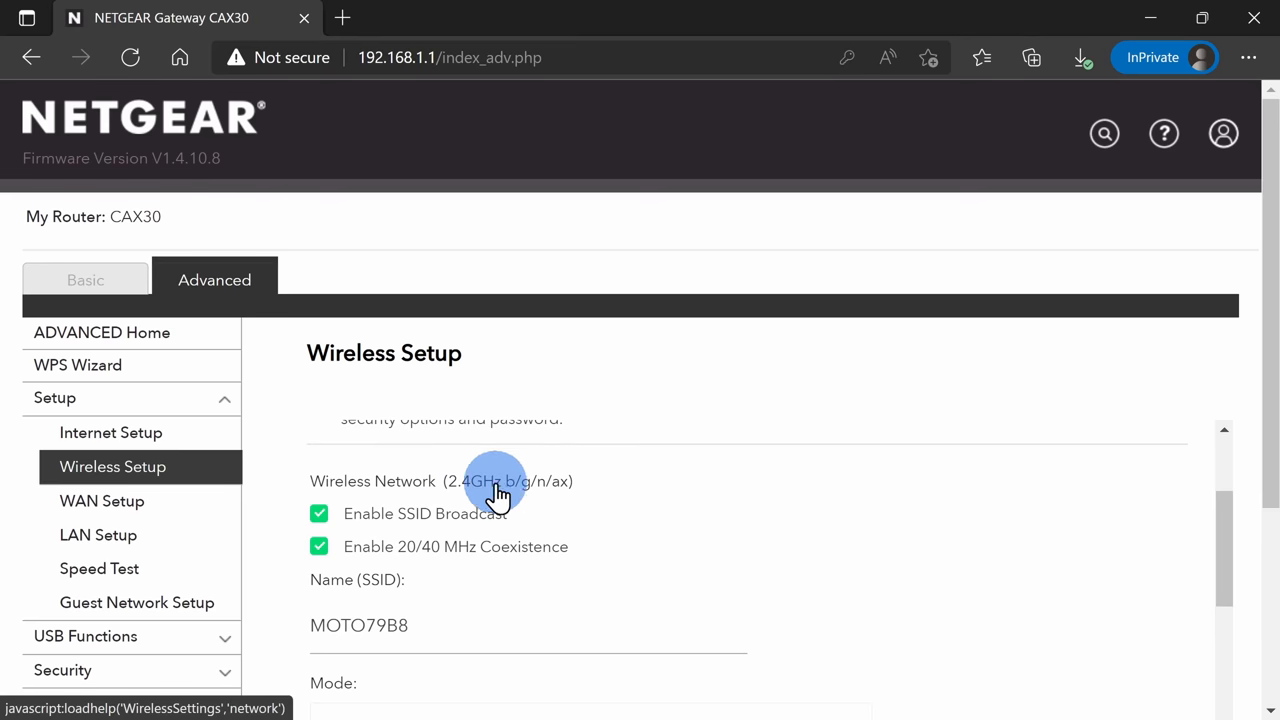
scroll("down", 3)
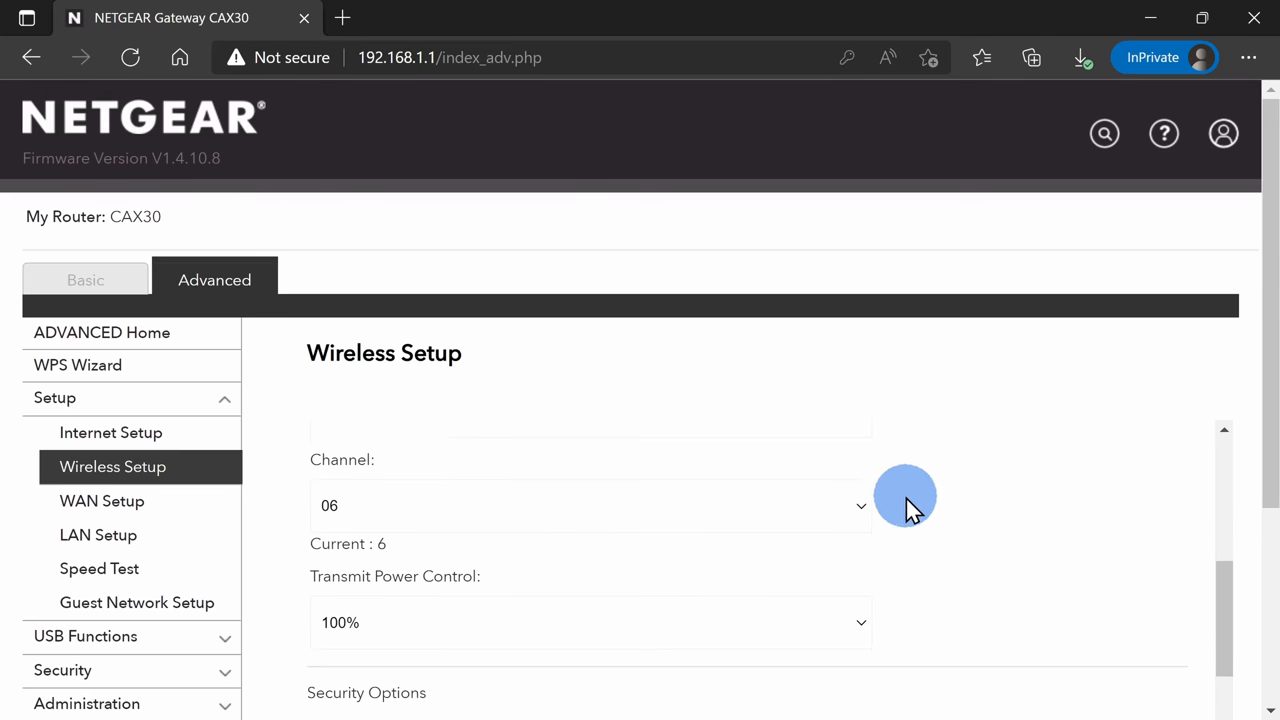
left_click(590, 506)
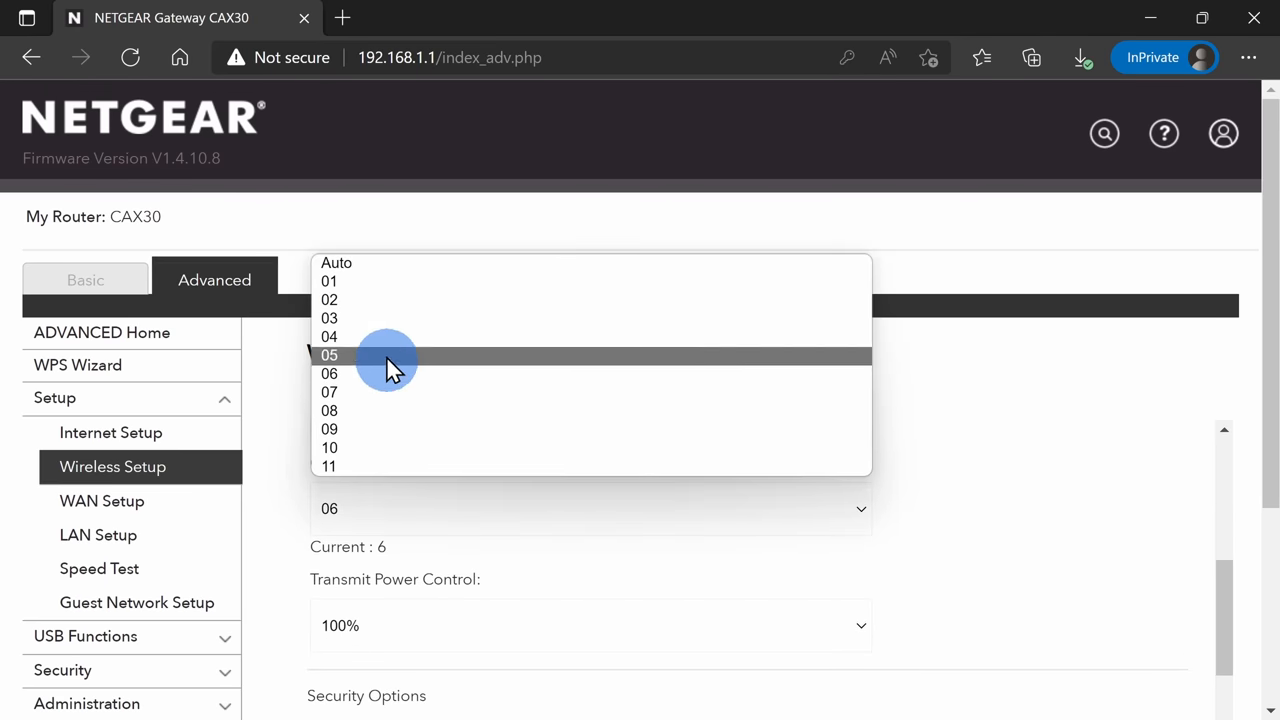
mouse_move(400, 300)
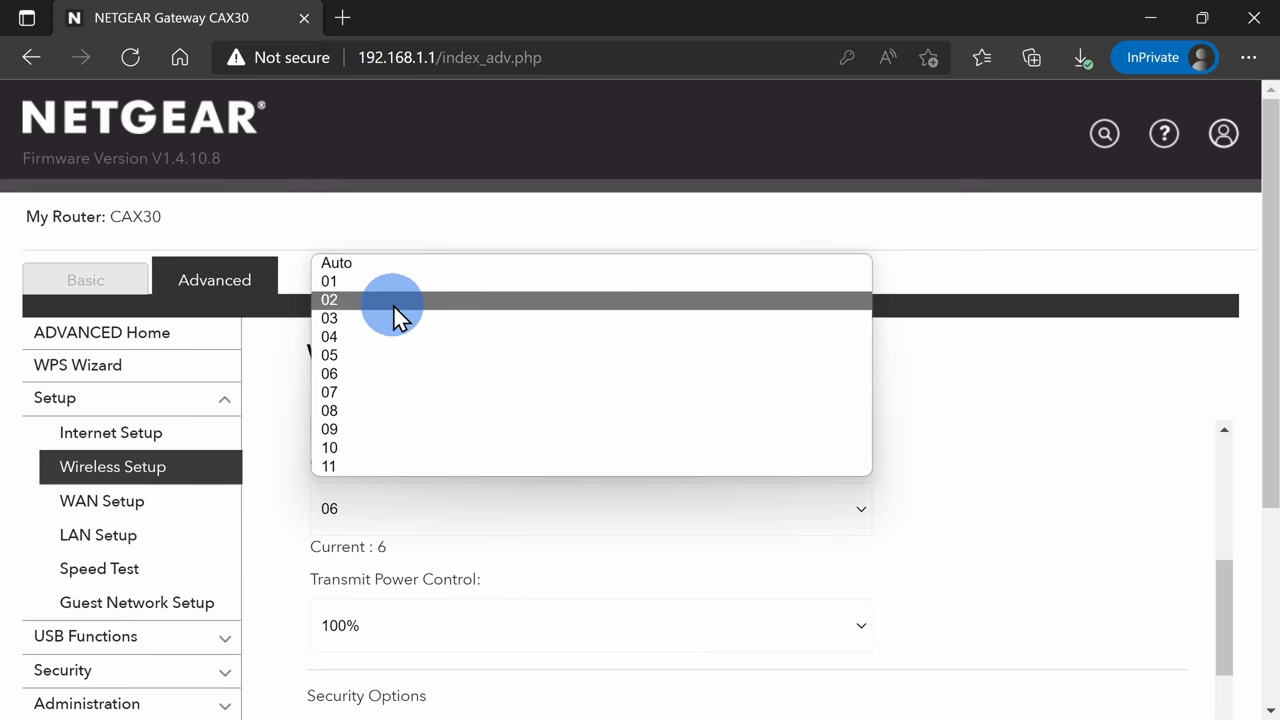
mouse_move(400, 448)
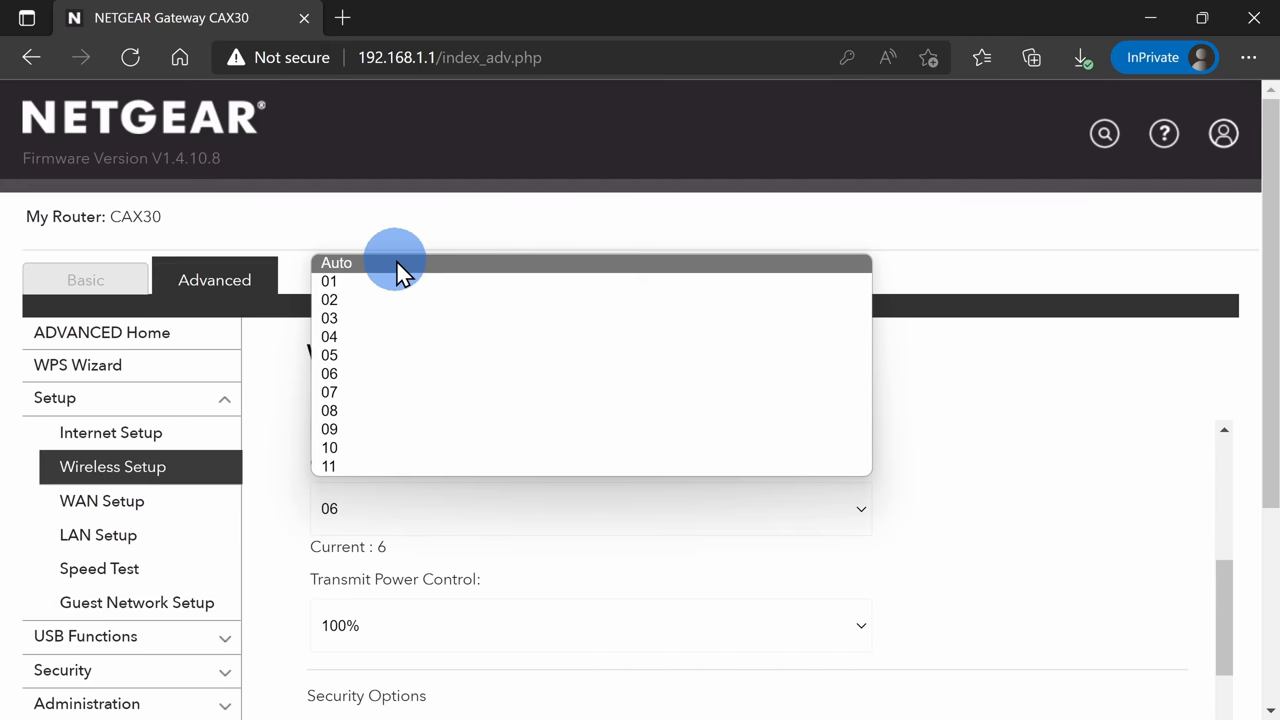
mouse_move(355, 269)
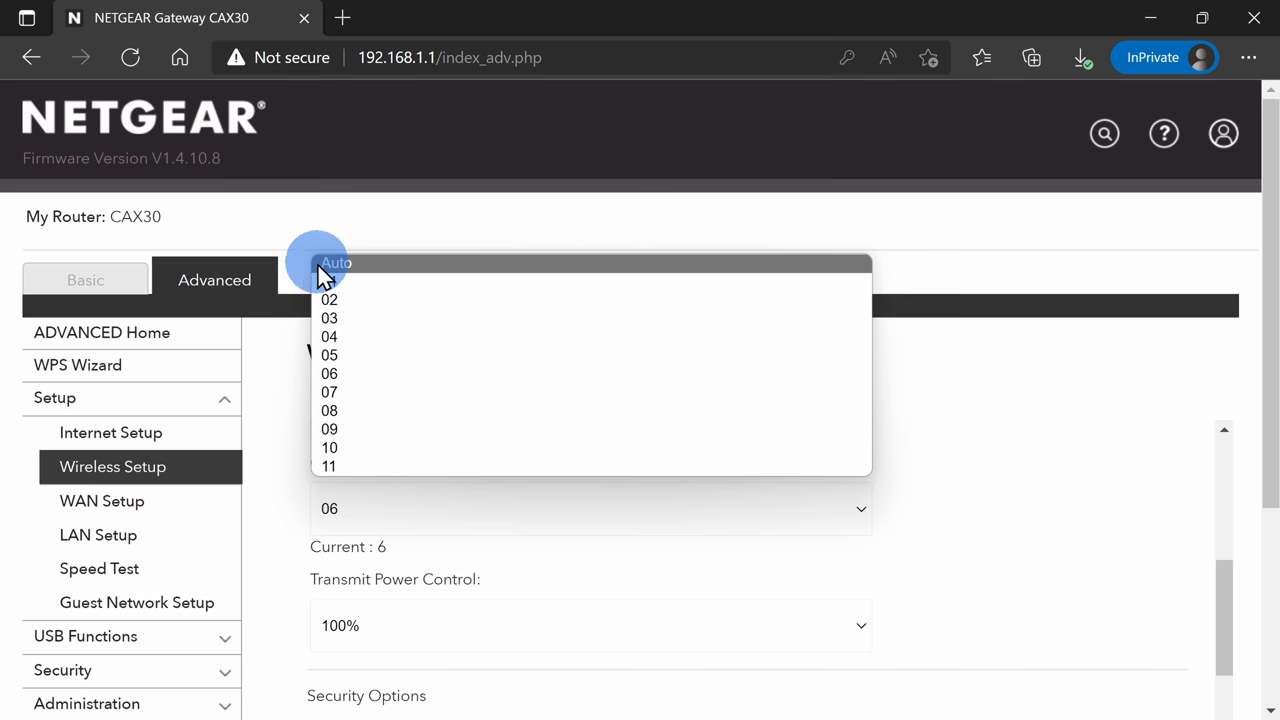
mouse_move(350, 290)
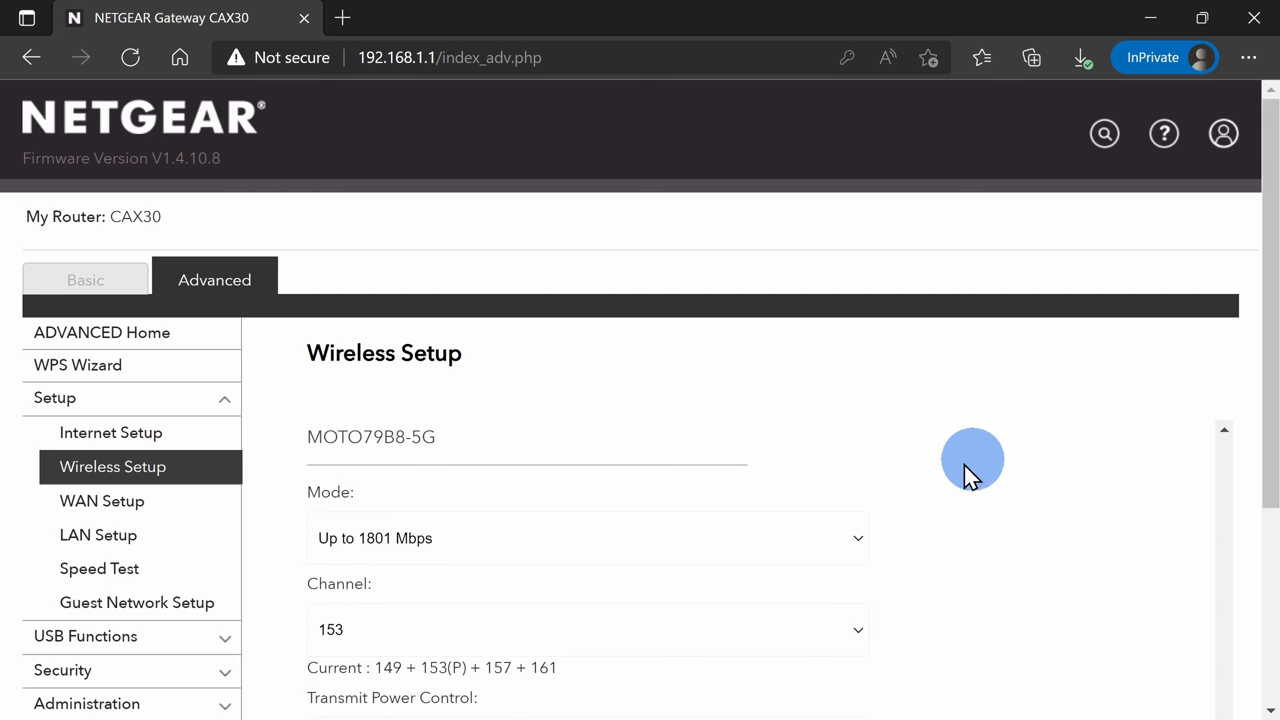
Step: View the 5 GHz channel choices and apply the wireless settings
scroll("down", 3)
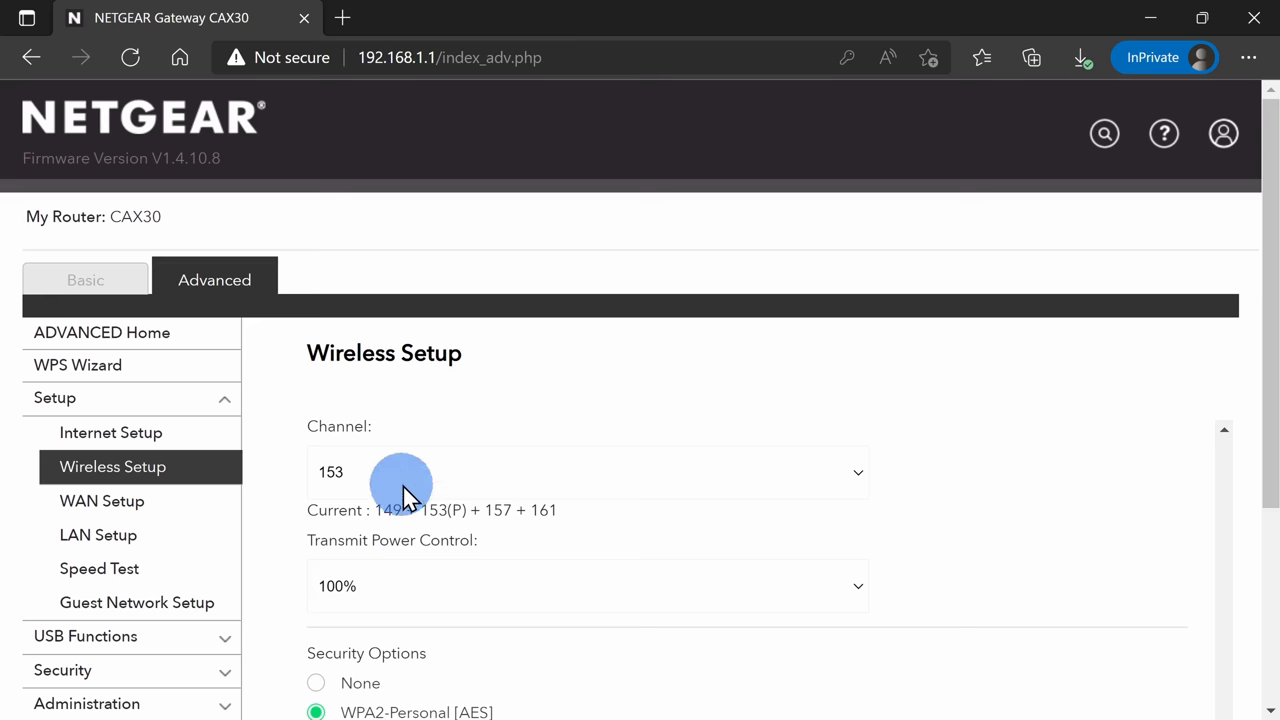
left_click(587, 472)
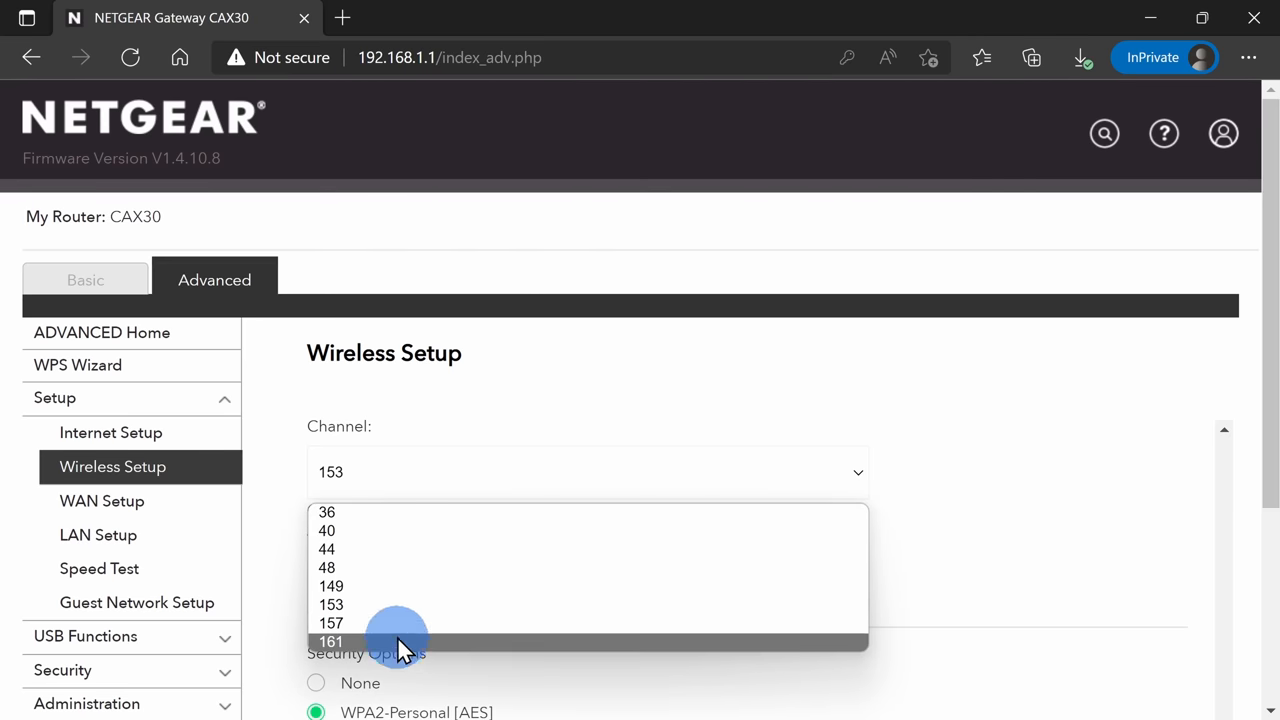
mouse_move(380, 586)
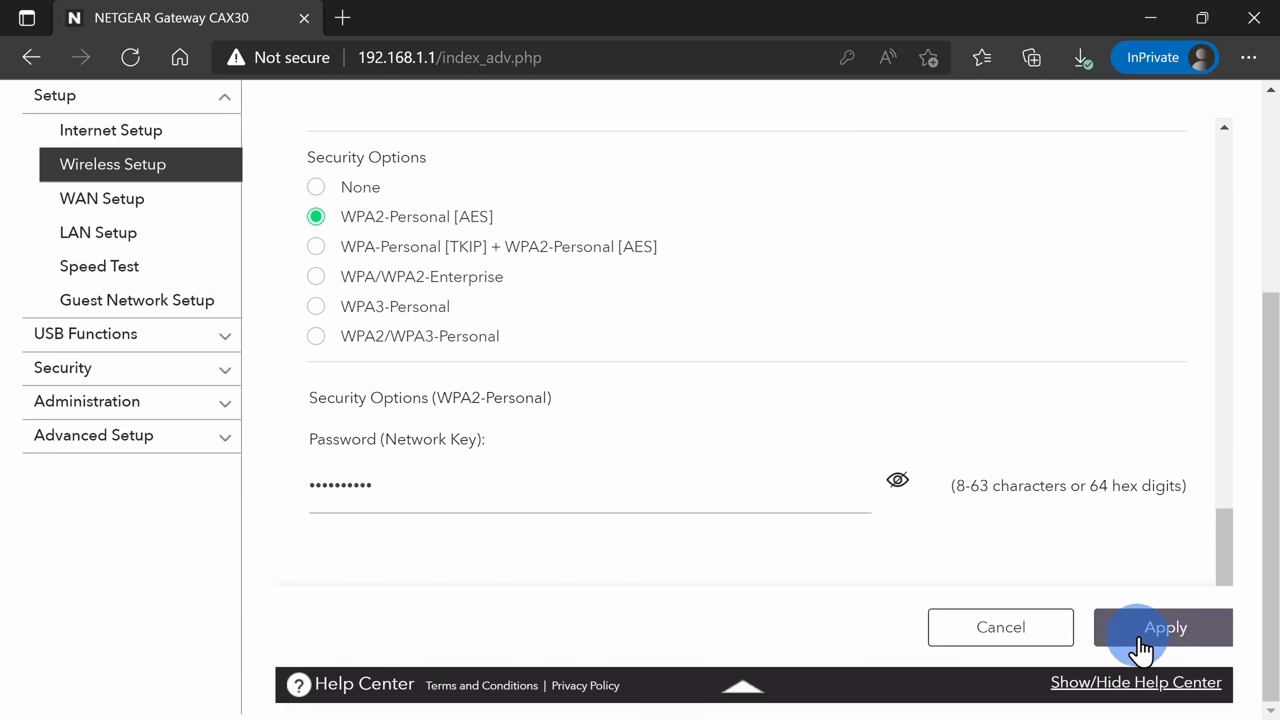
left_click(340, 19)
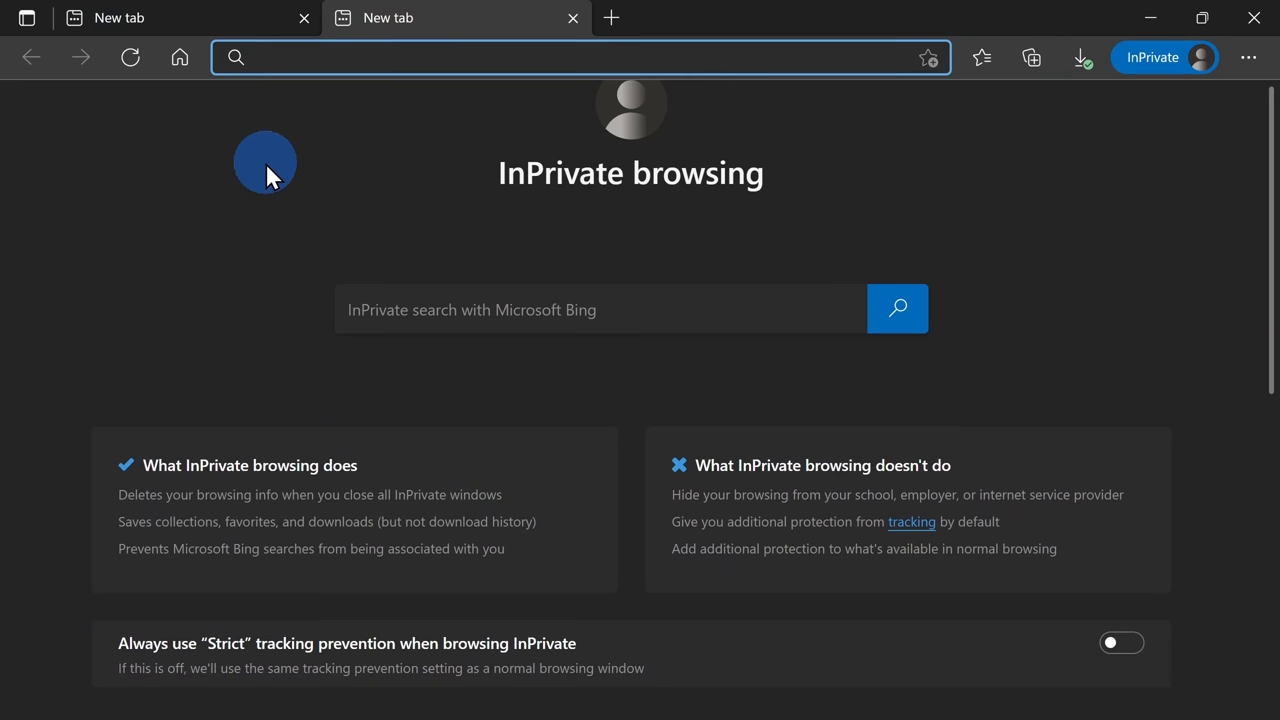
Step: Load google.com in the new InPrivate Edge tab
type("google.com")
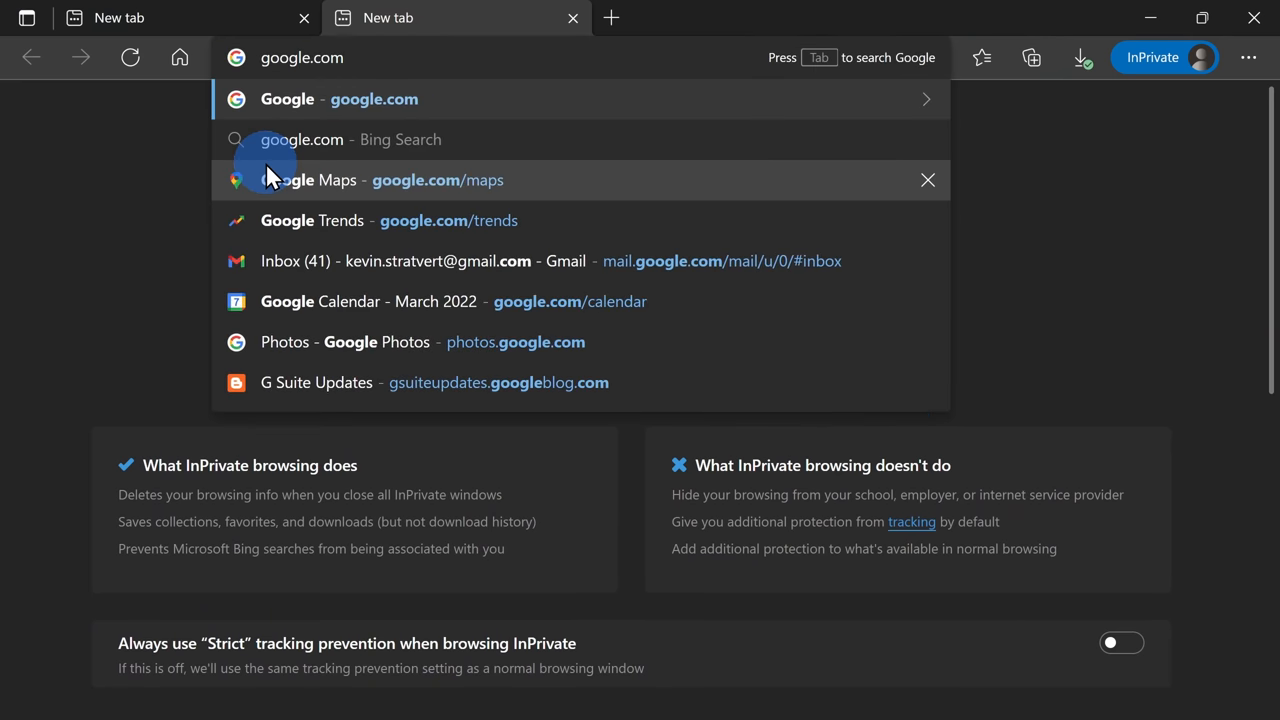
left_click(314, 98)
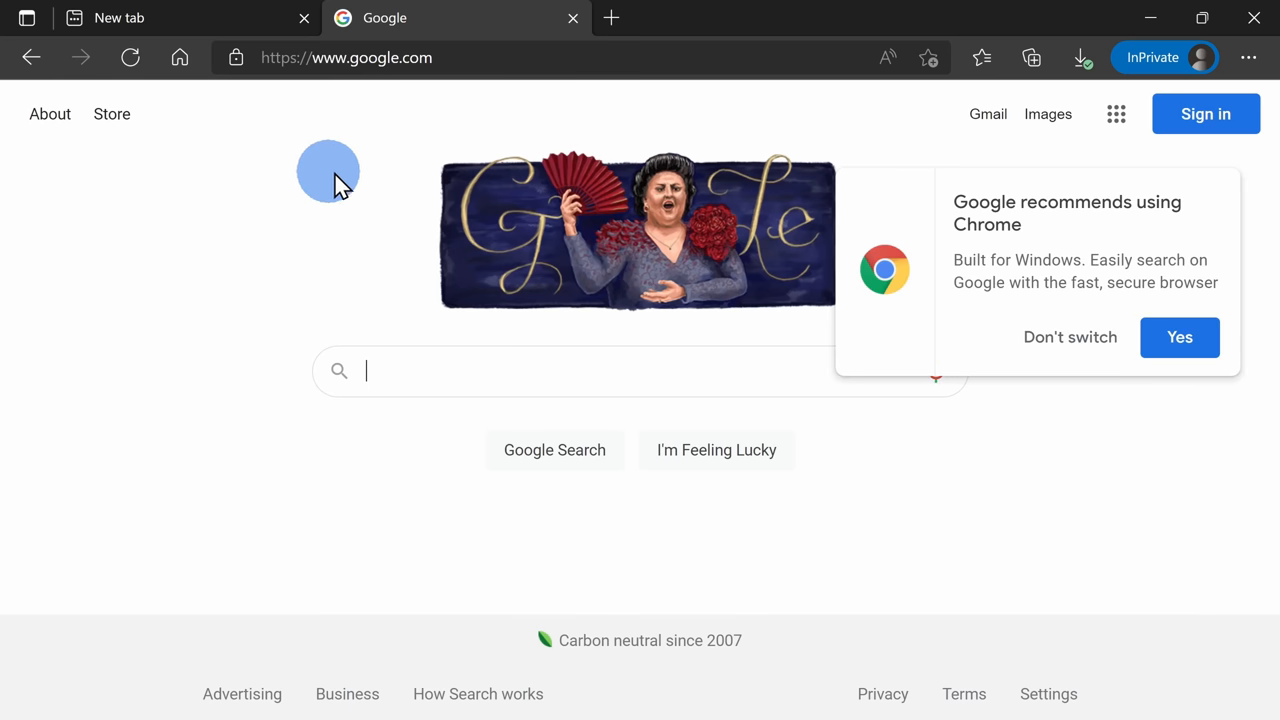
mouse_move(330, 410)
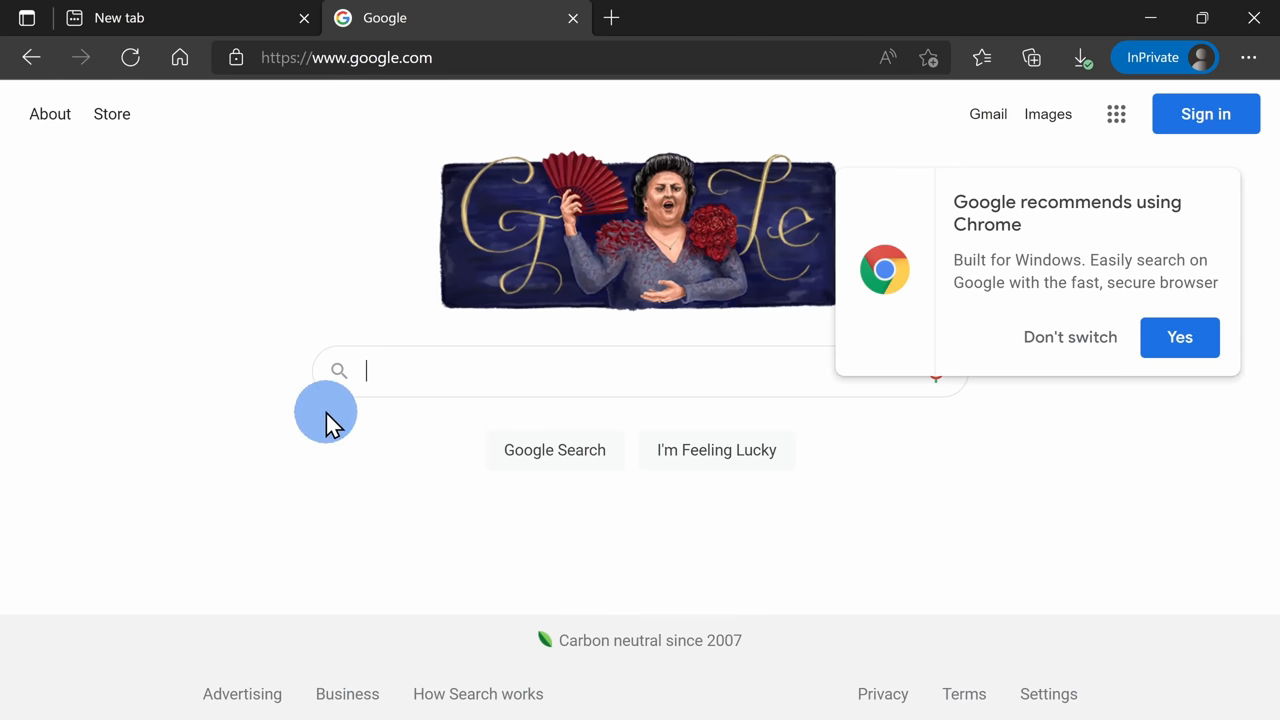
mouse_move(880, 100)
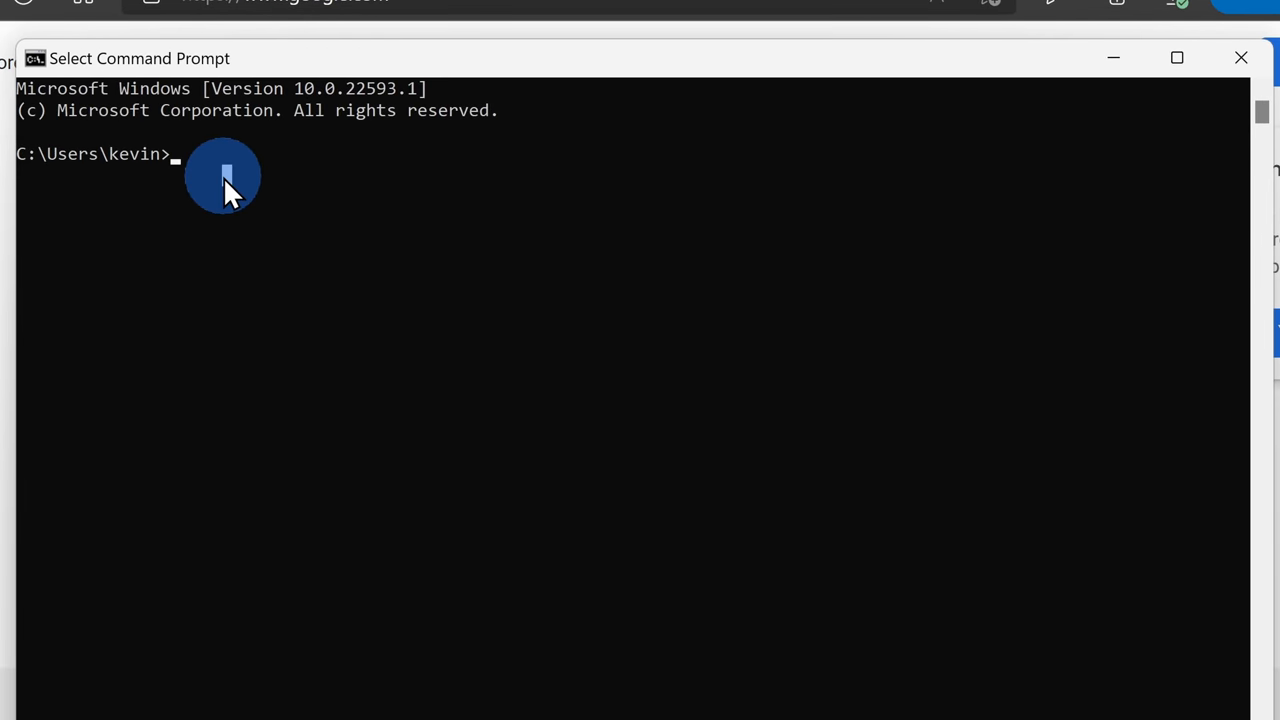
Step: Run nslookup google.com and confirm the router is the answering DNS server
type("nslookup goog")
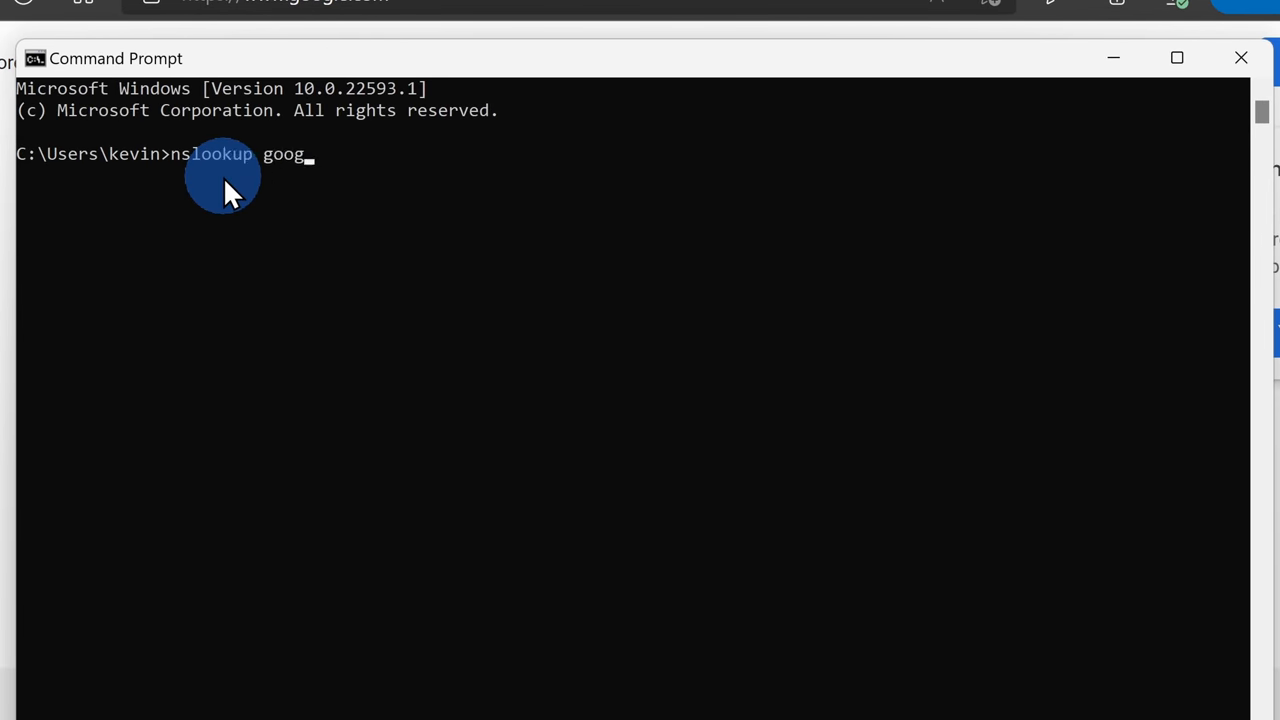
key("Enter")
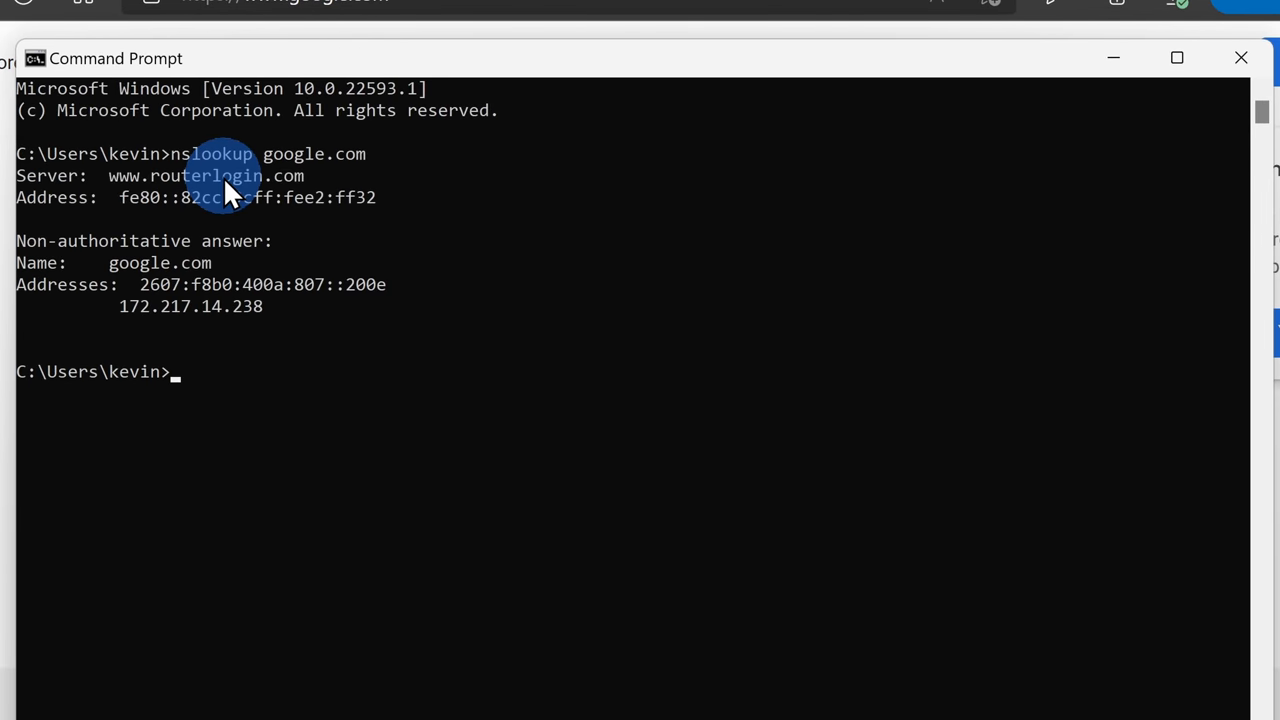
mouse_move(130, 315)
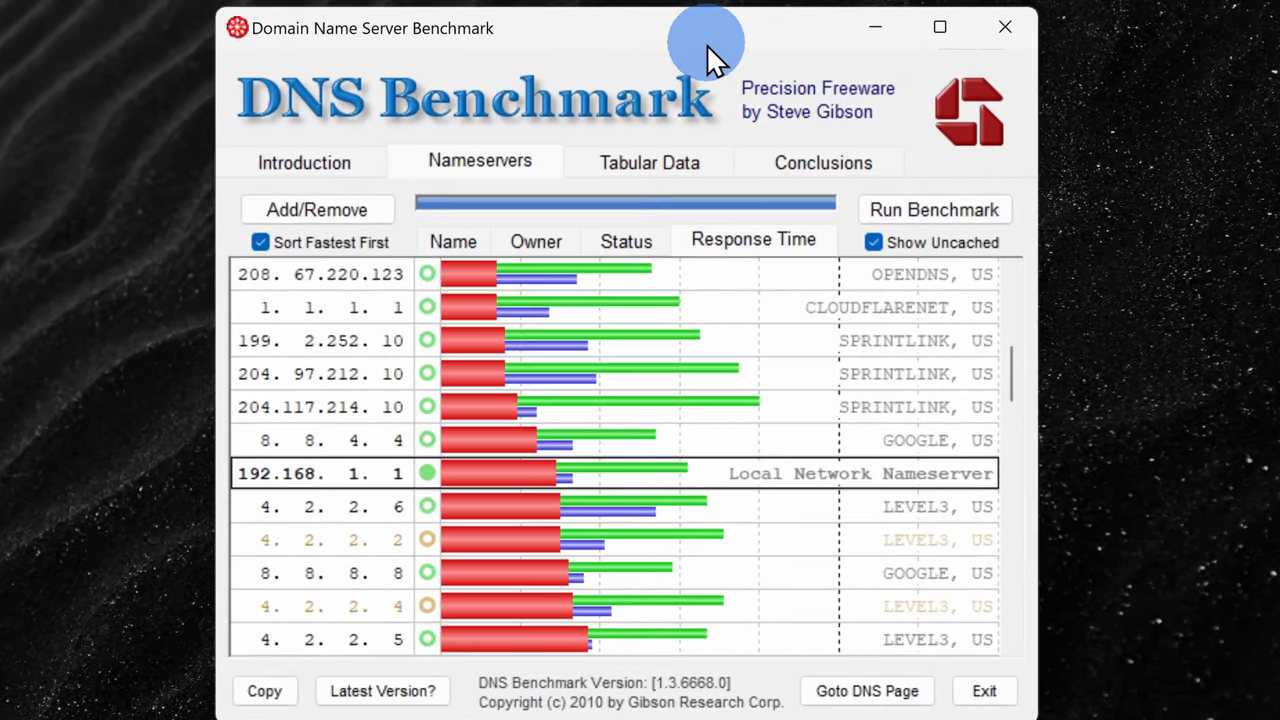
mouse_move(525, 380)
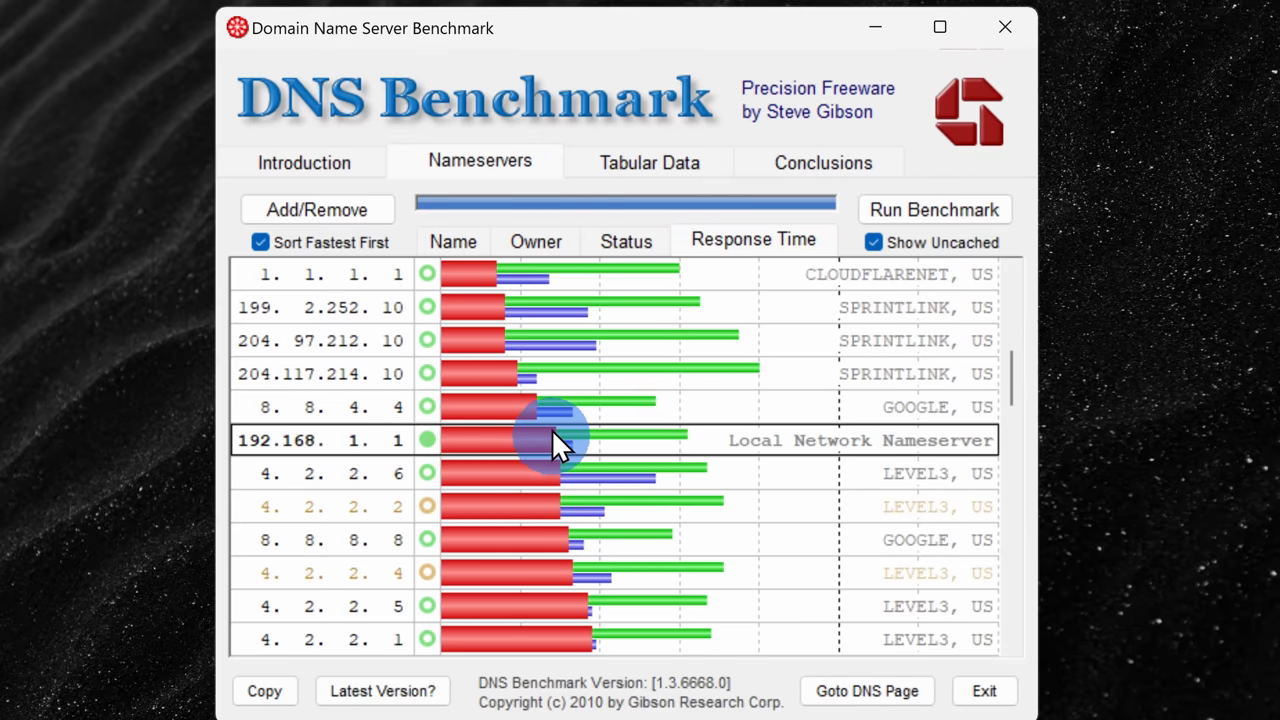
mouse_move(567, 453)
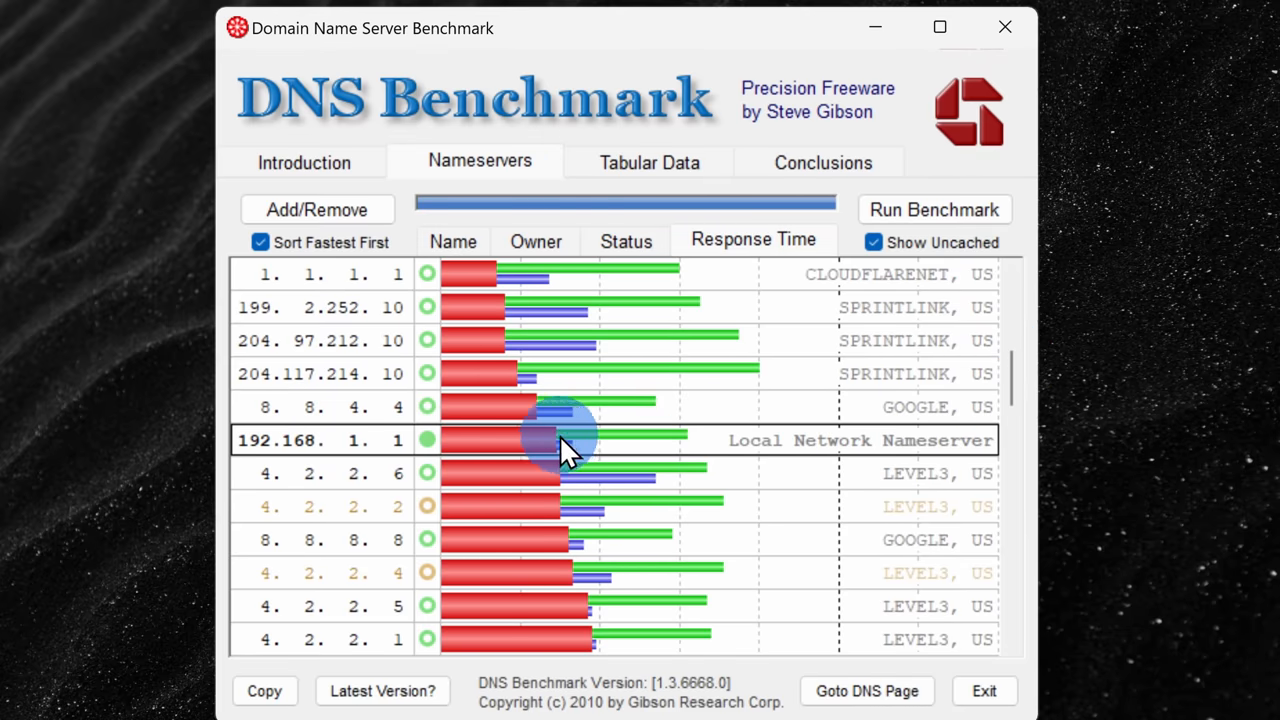
mouse_move(692, 458)
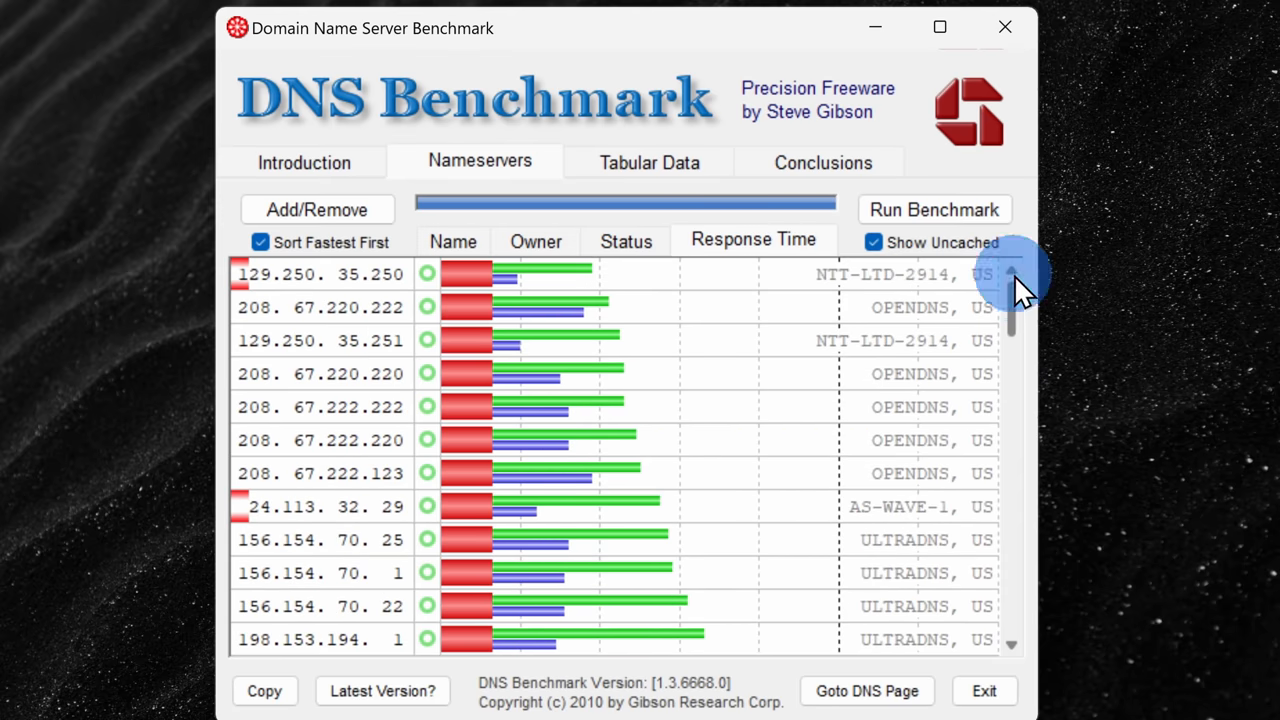
mouse_move(505, 285)
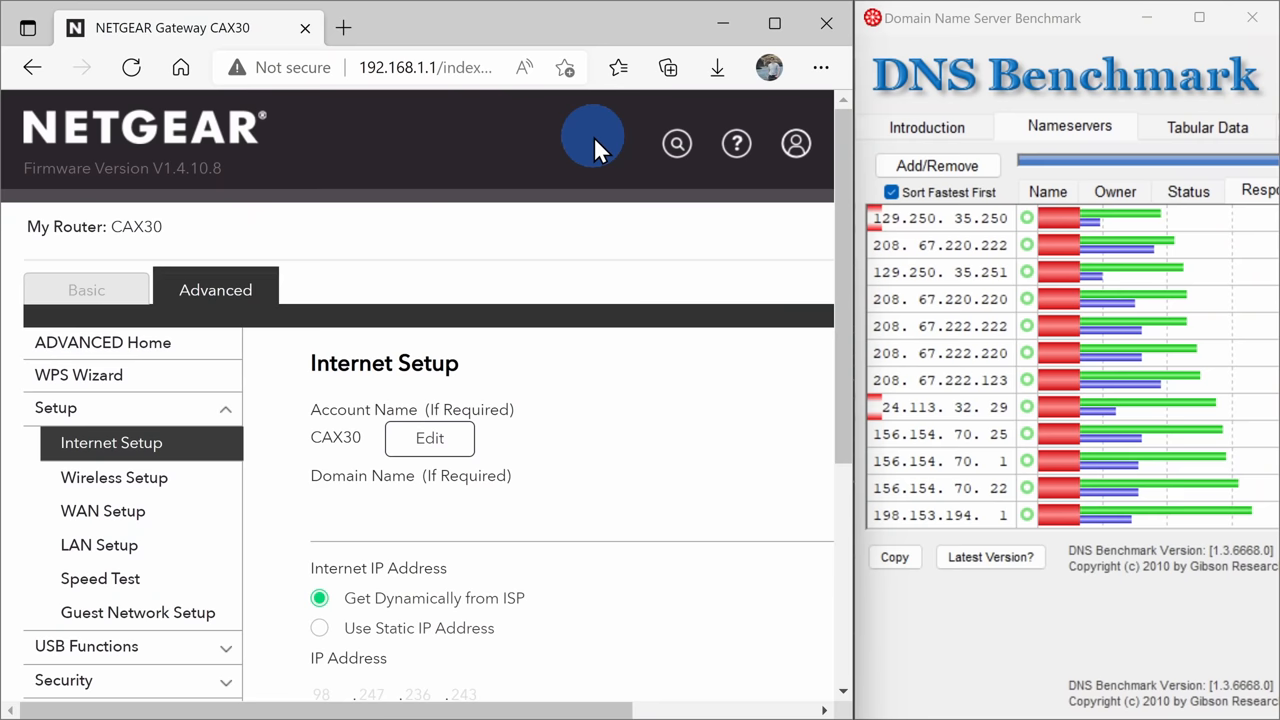
mouse_move(465, 430)
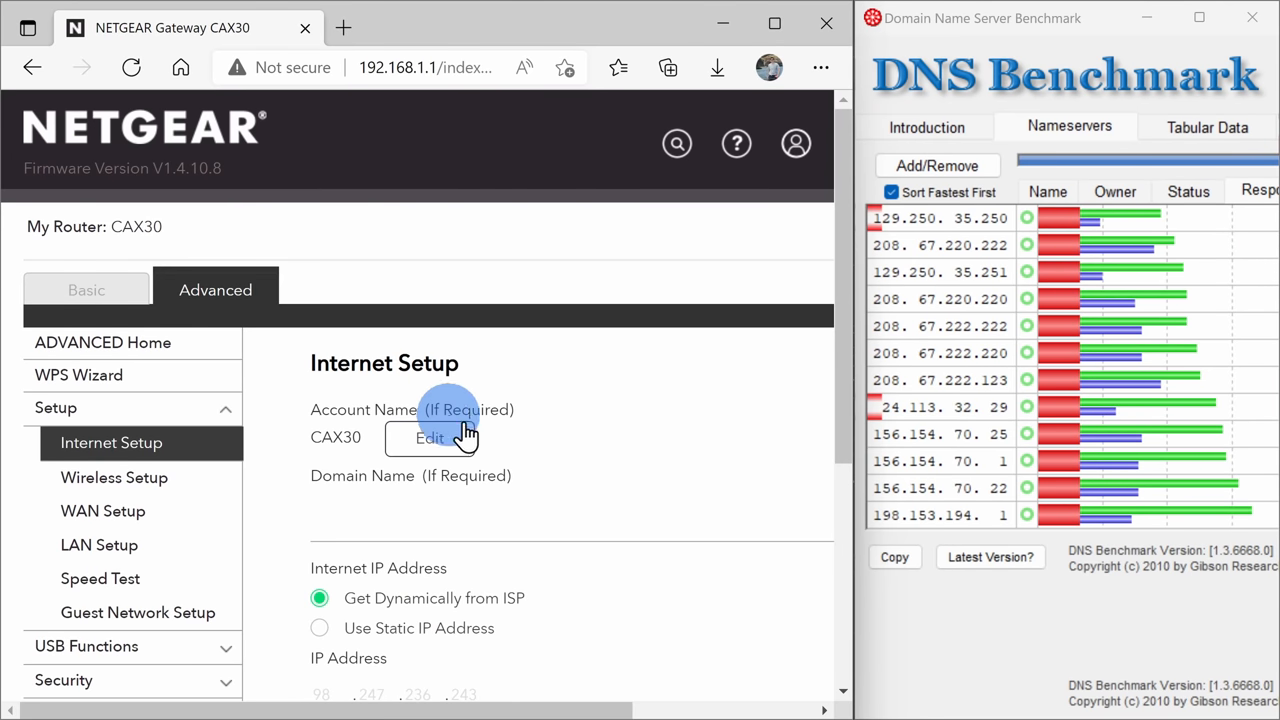
Step: Scroll to the DNS Address section and select Use These DNS Servers
scroll("down", 3)
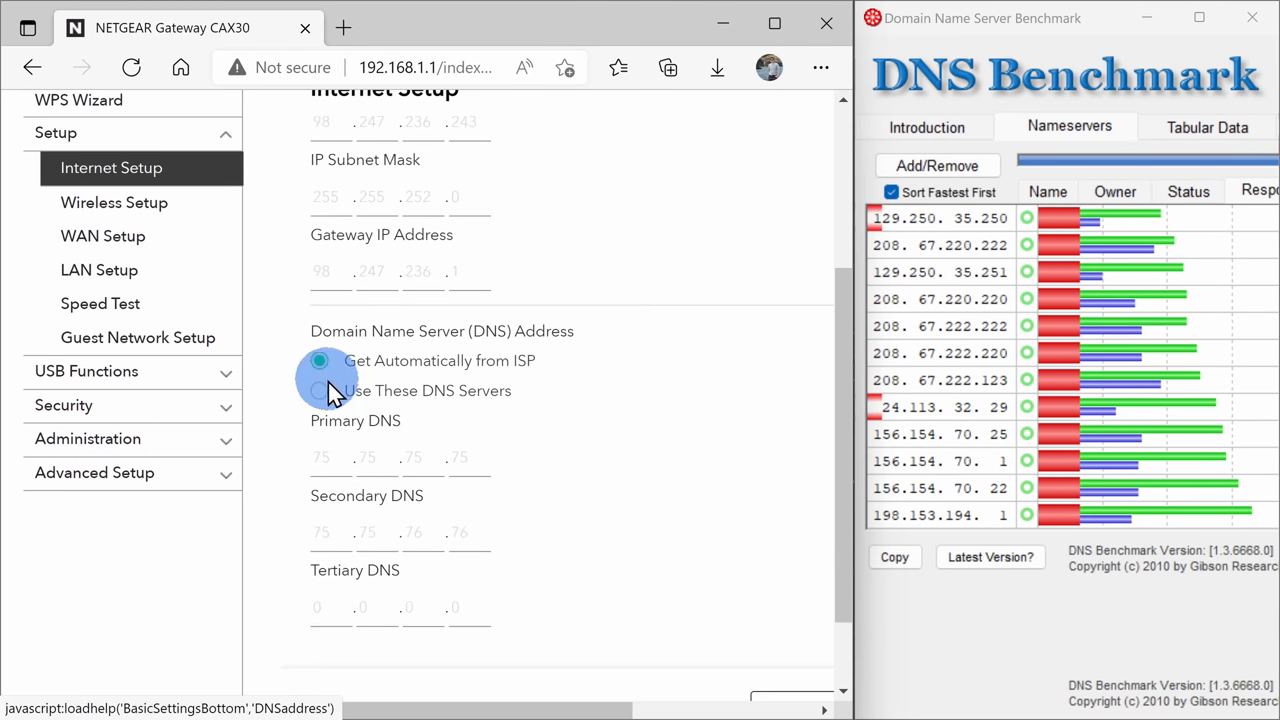
left_click(319, 390)
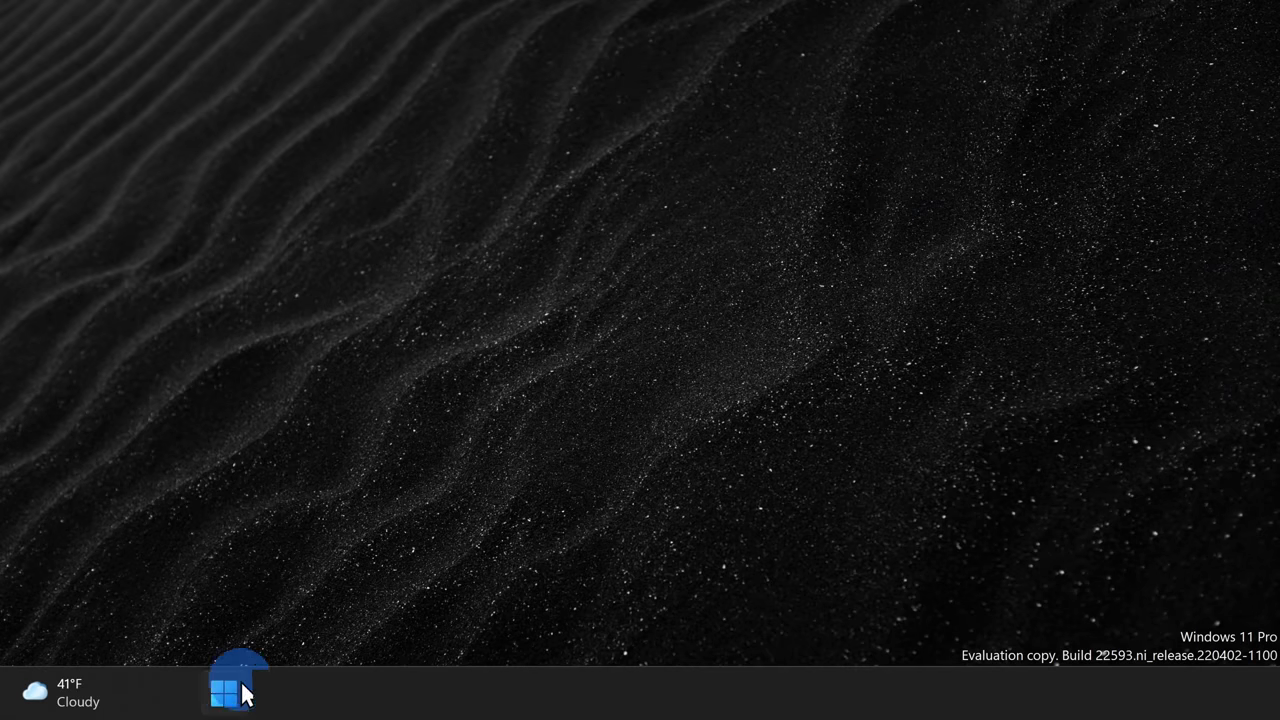
Step: Set the Wi-Fi DNS server assignment to Manual and turn on IPv4
right_click(225, 693)
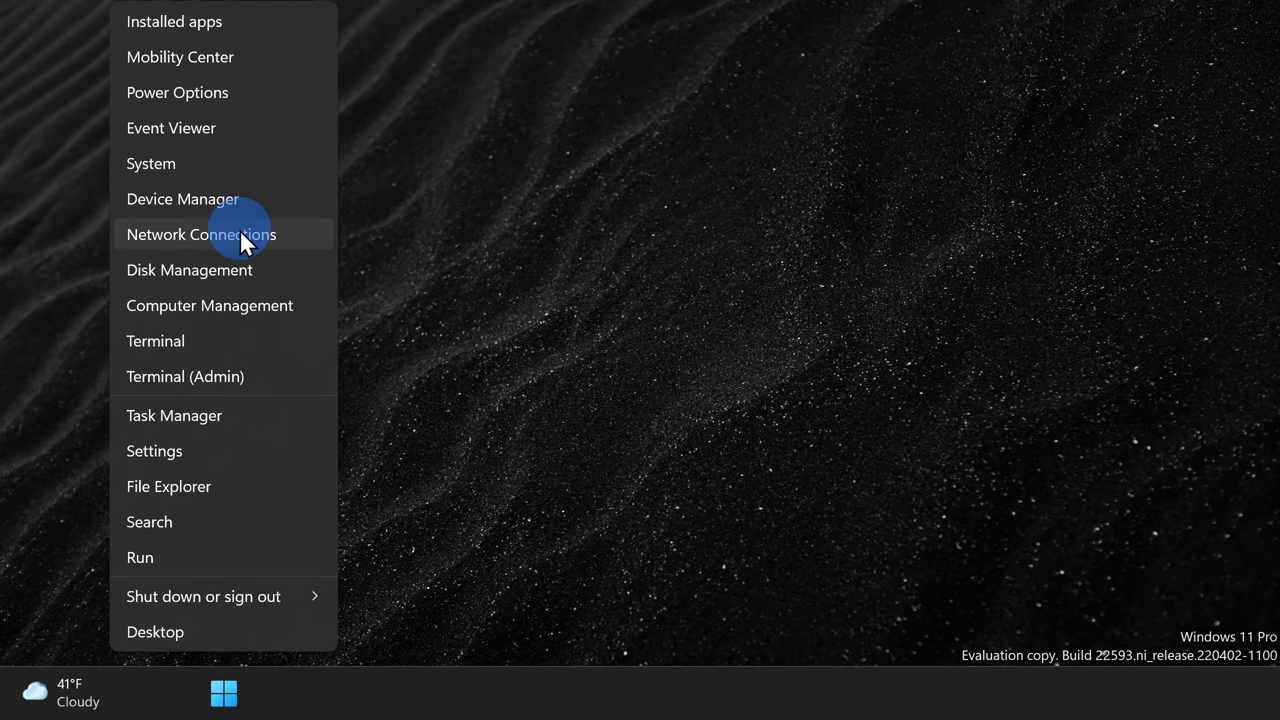
left_click(200, 234)
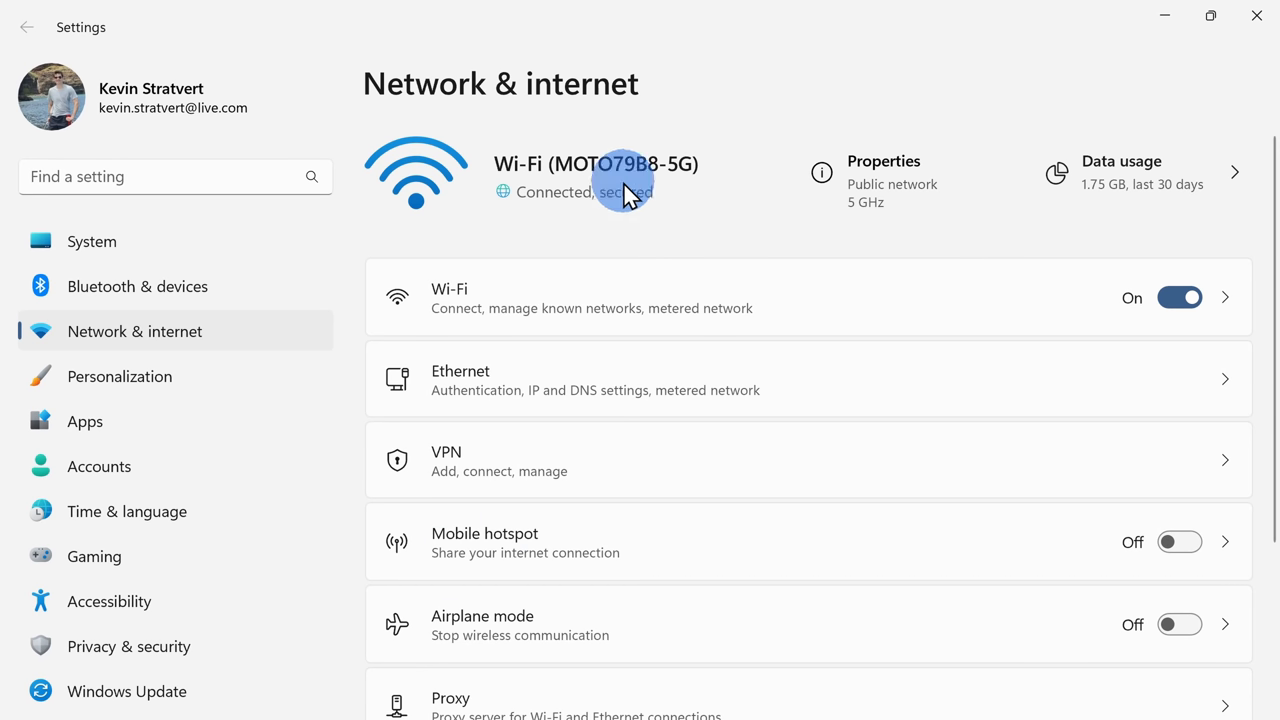
mouse_move(555, 290)
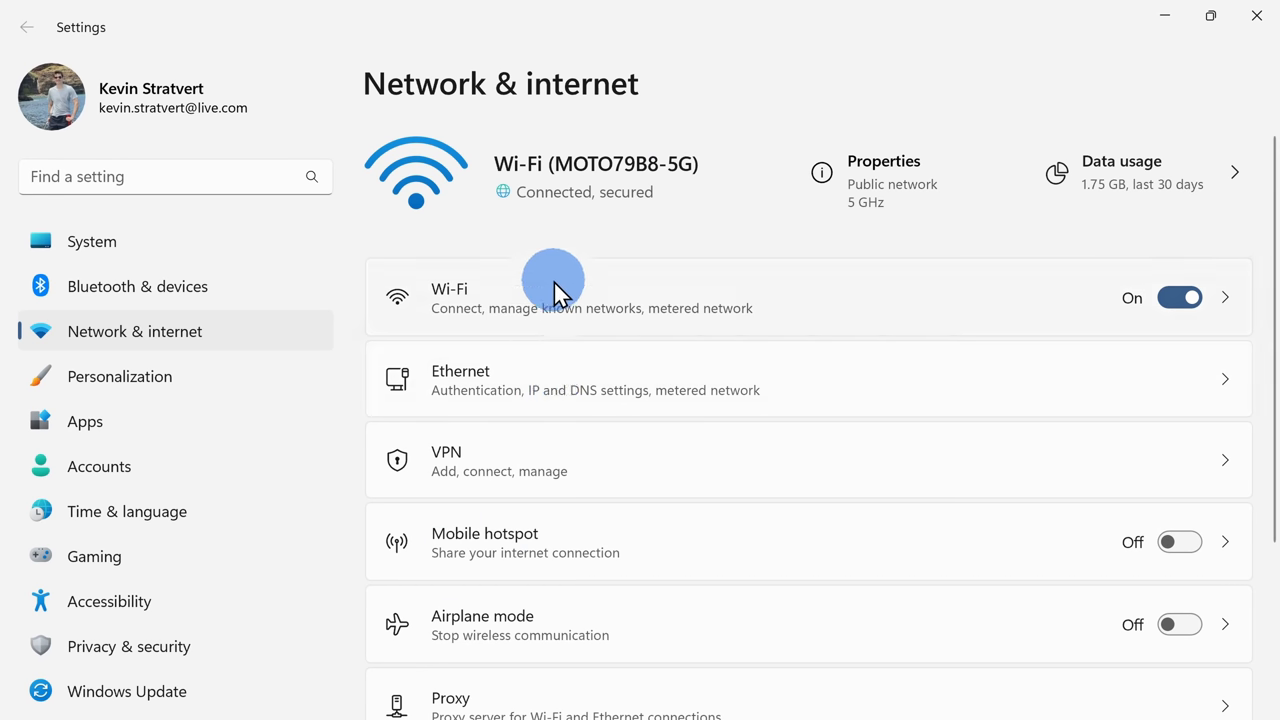
mouse_move(593, 348)
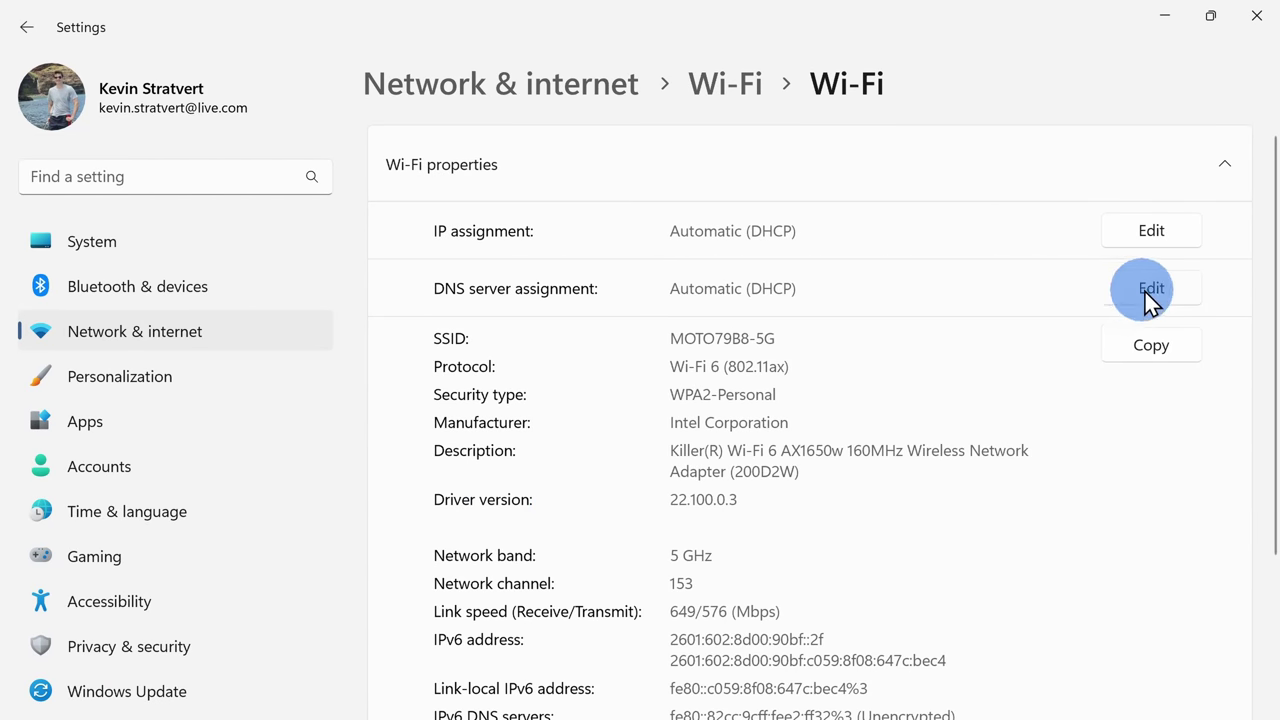
left_click(1151, 288)
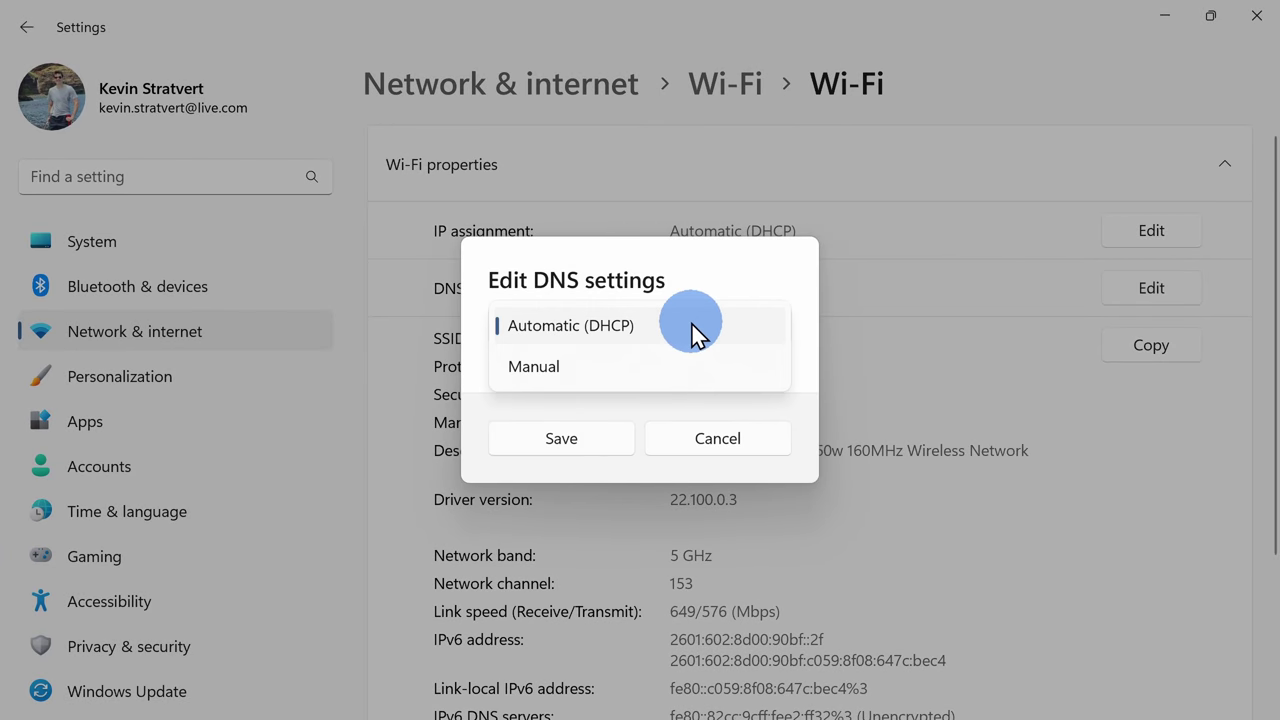
left_click(533, 367)
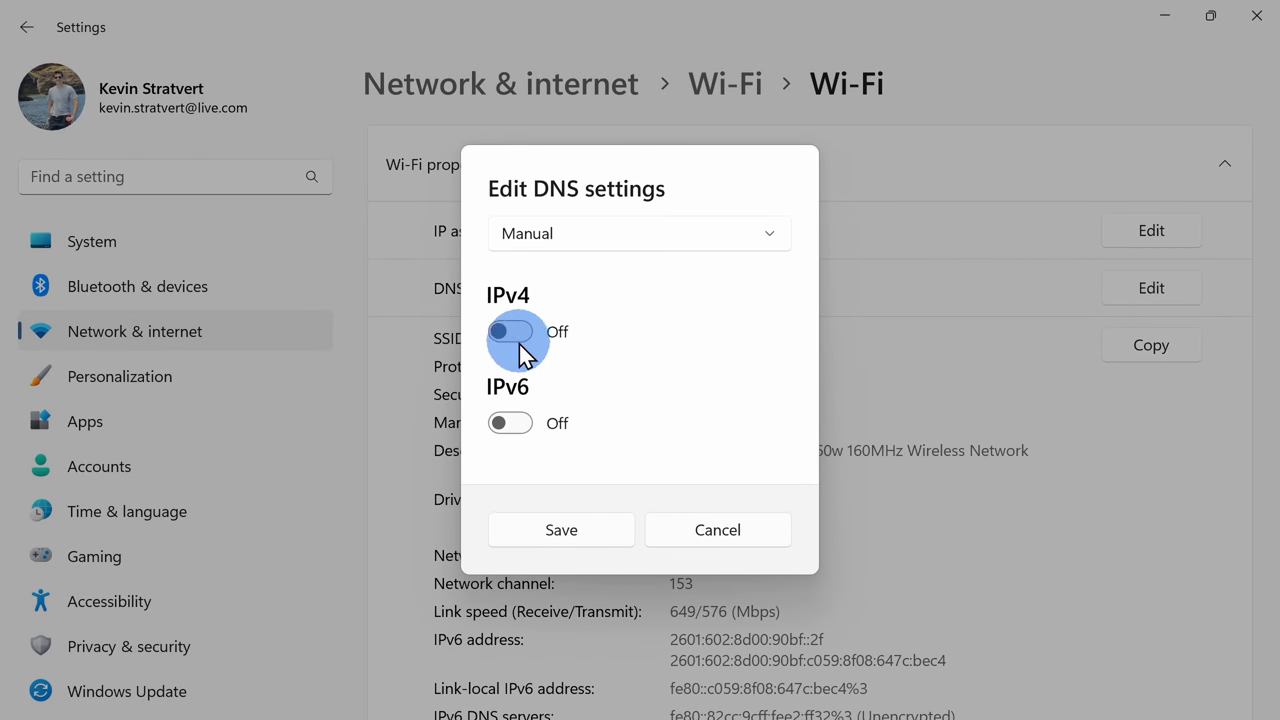
left_click(510, 331)
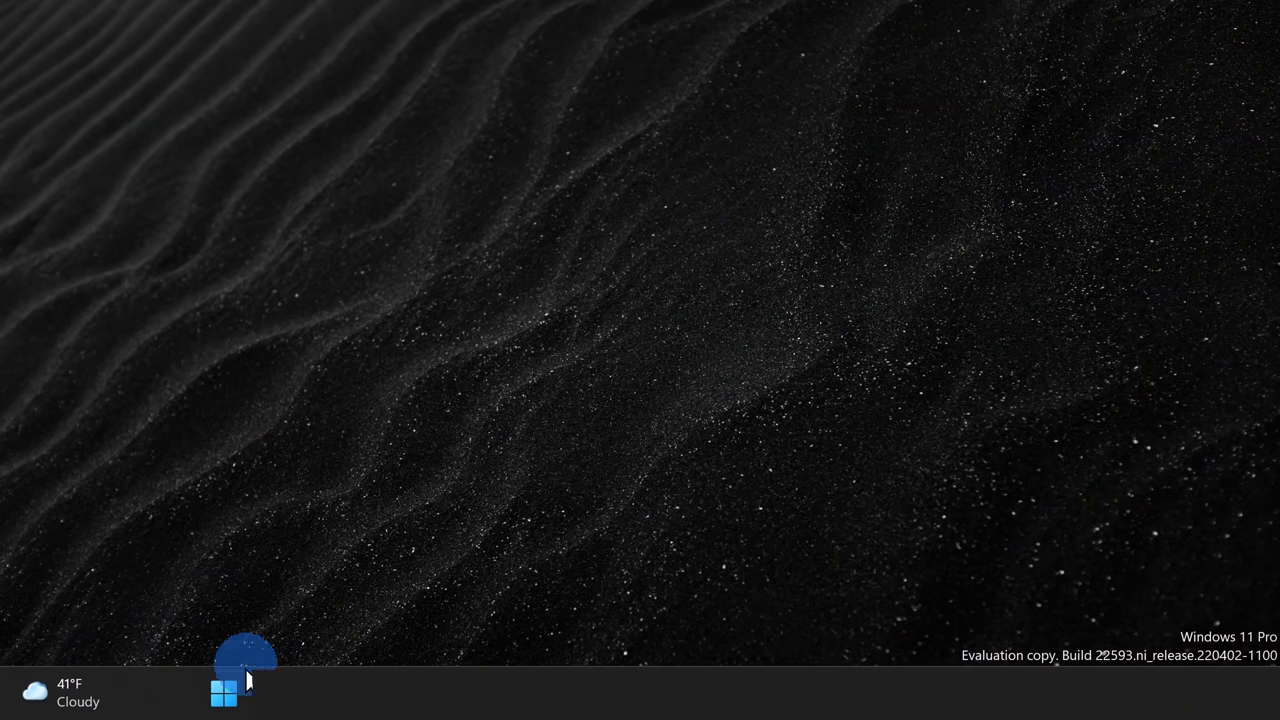
Step: Open Advanced network settings and view per-app data usage totaling 4.43 GB over 30 days
right_click(223, 689)
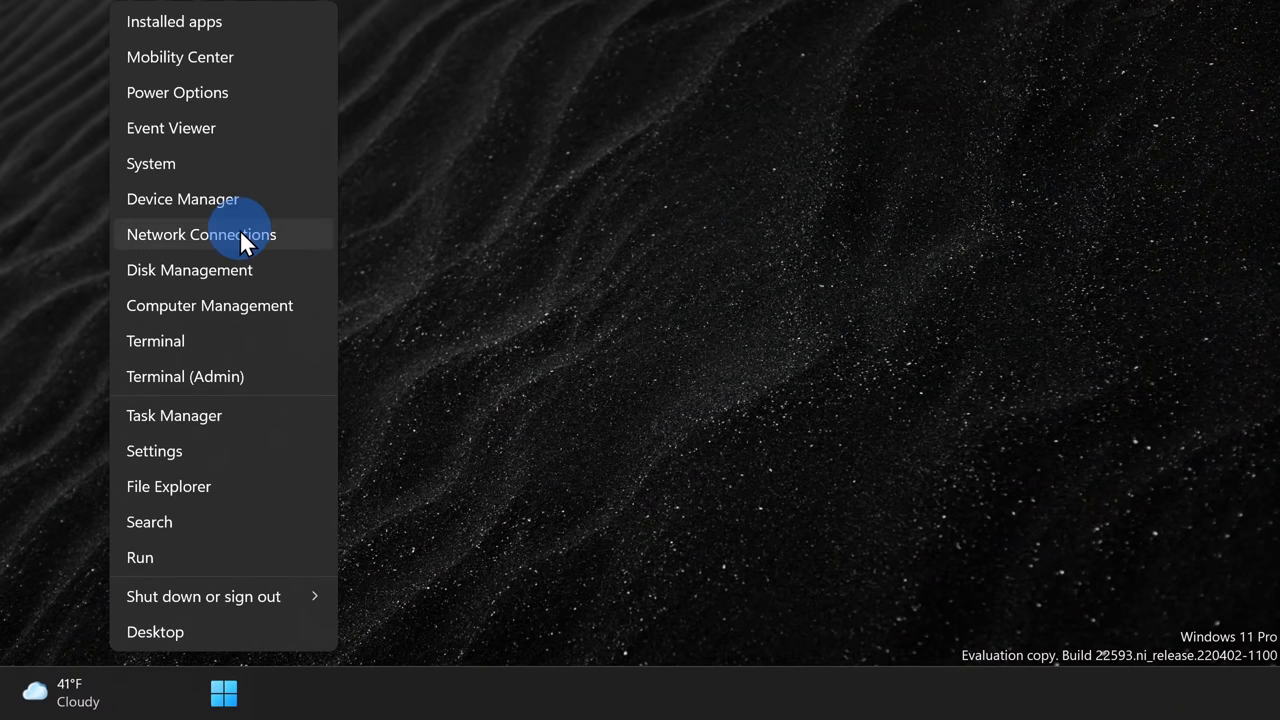
left_click(201, 234)
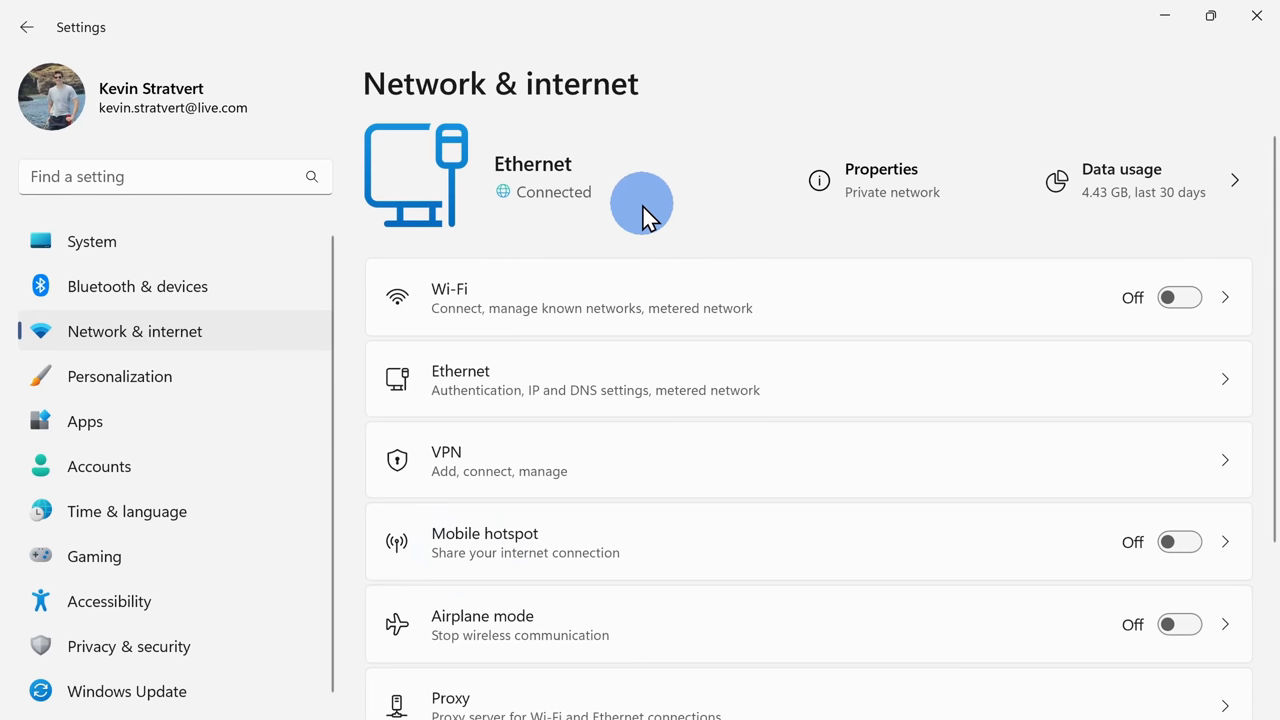
scroll("down", 3)
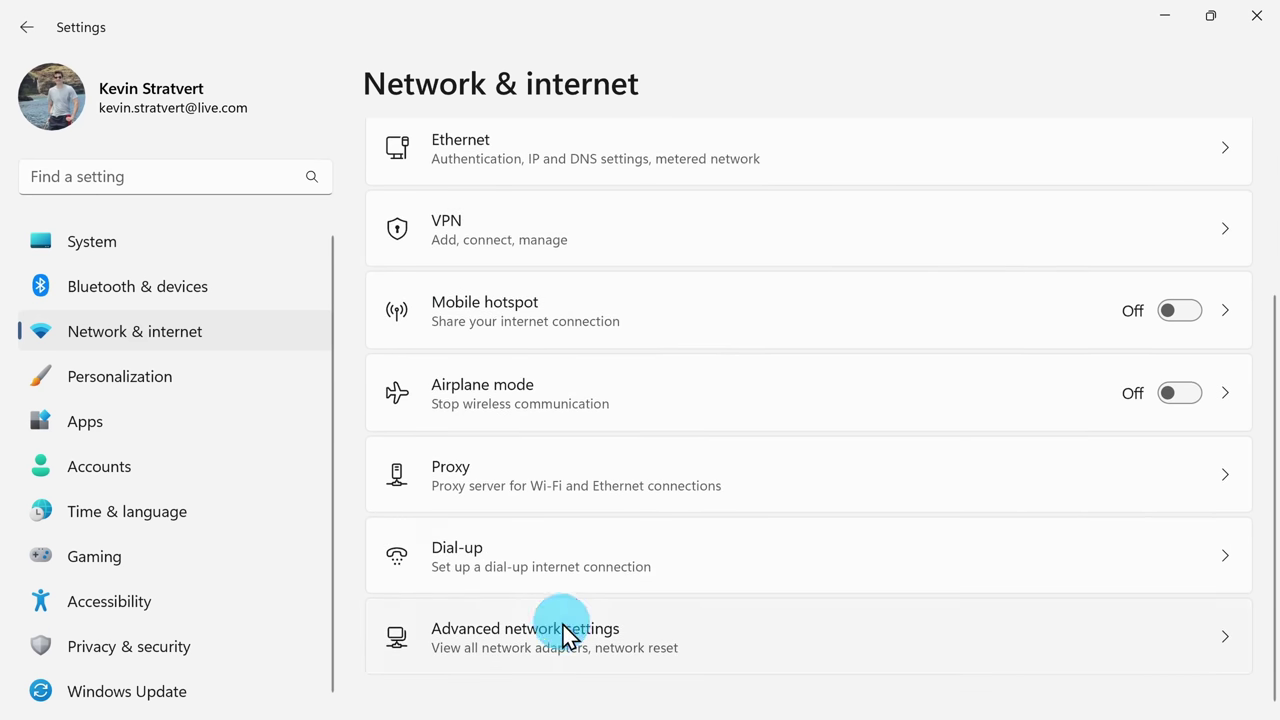
left_click(555, 628)
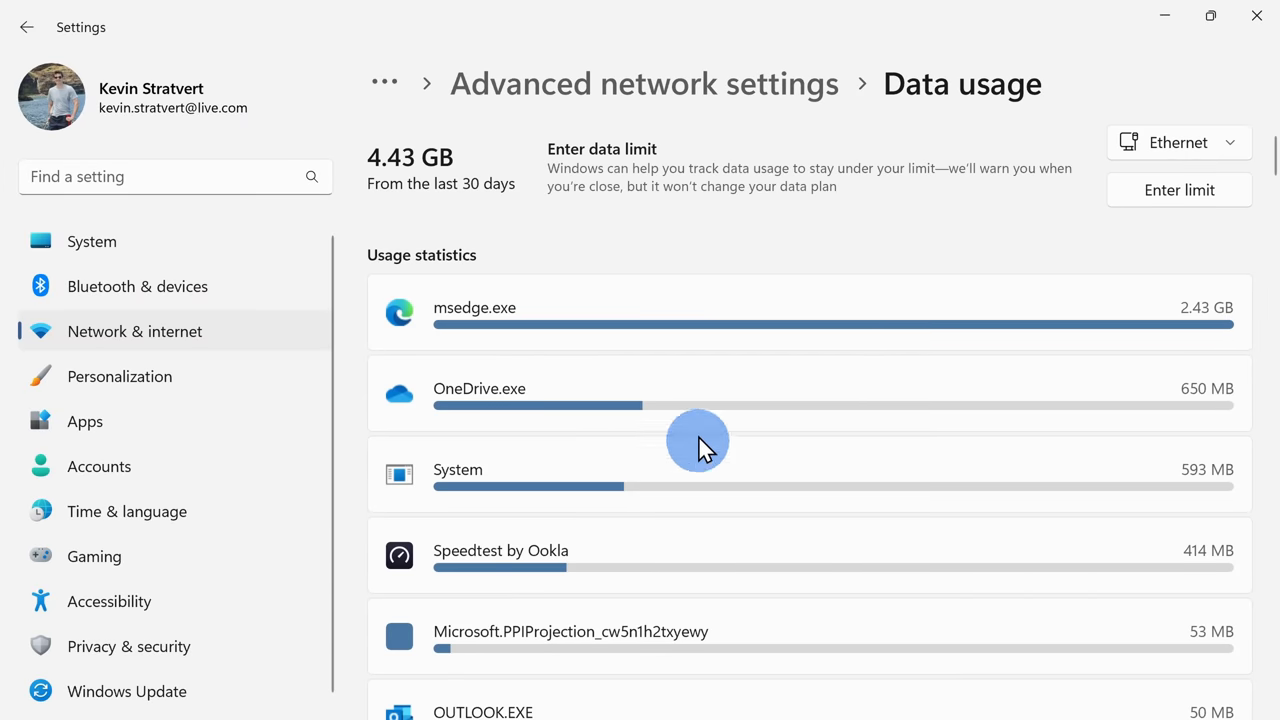
scroll("down", 3)
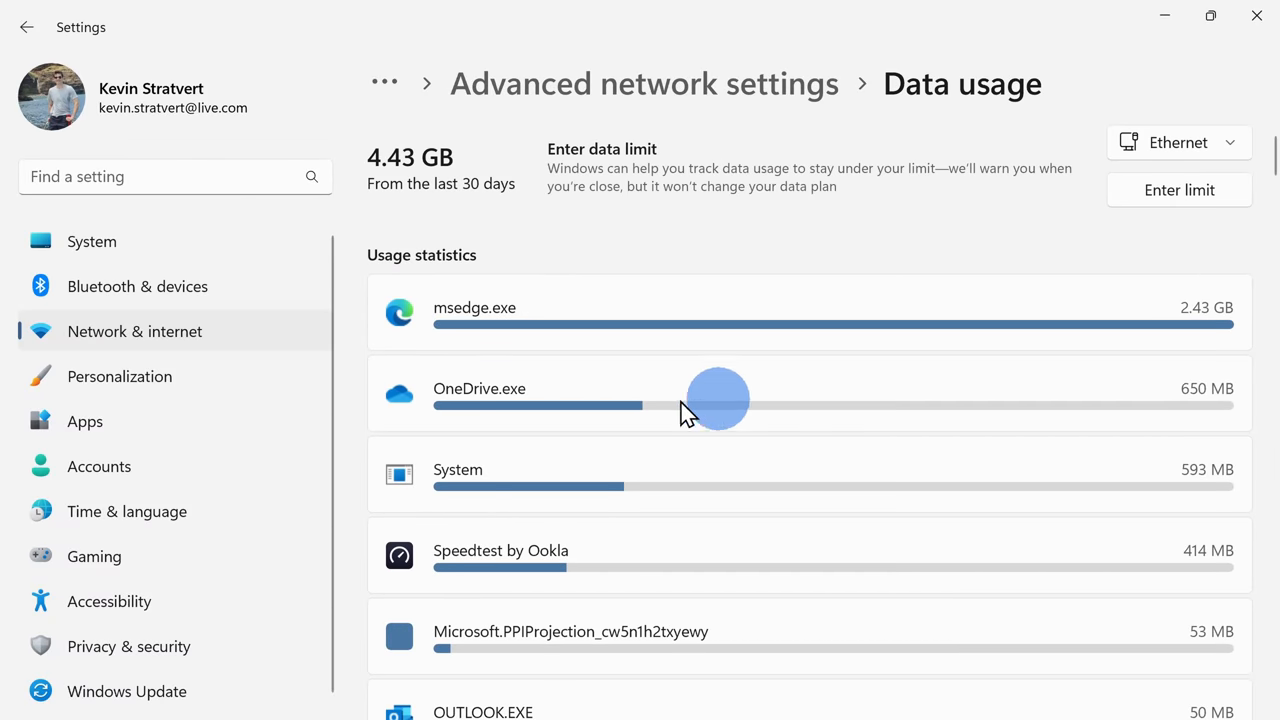
mouse_move(450, 398)
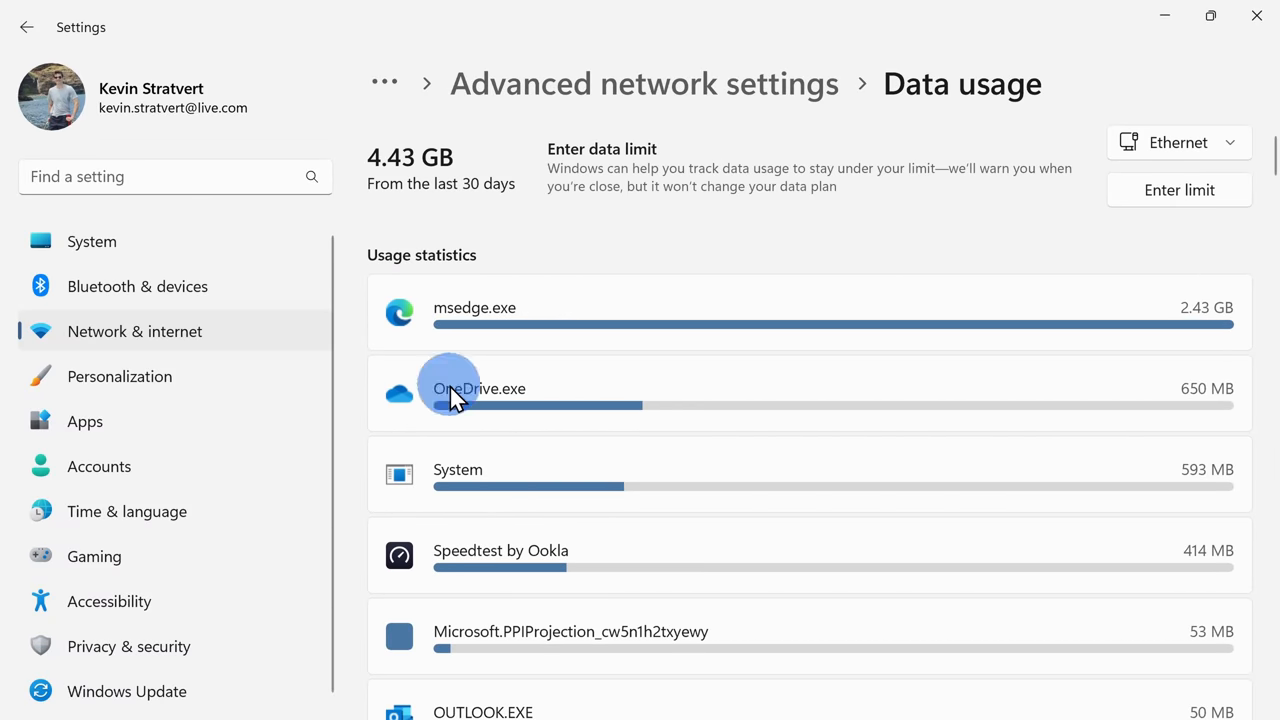
mouse_move(585, 388)
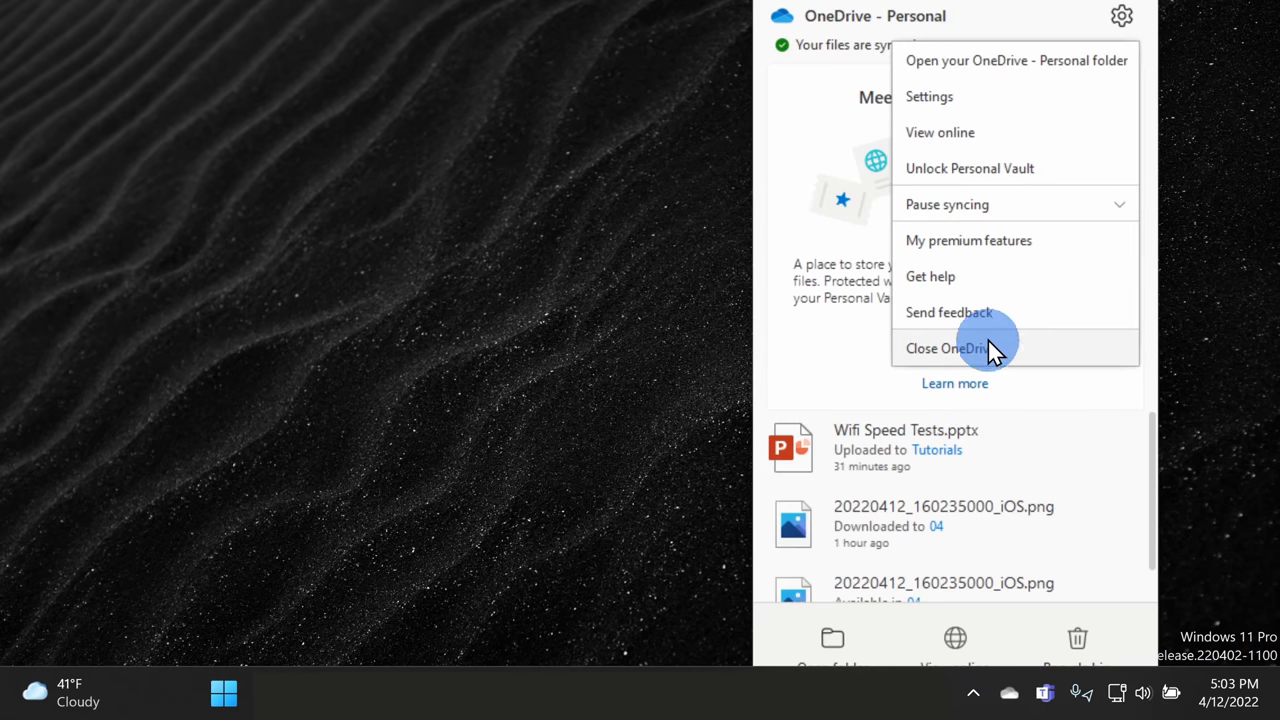
Step: Expand OneDrive's Pause syncing options for 2, 8 or 24 hours
left_click(946, 204)
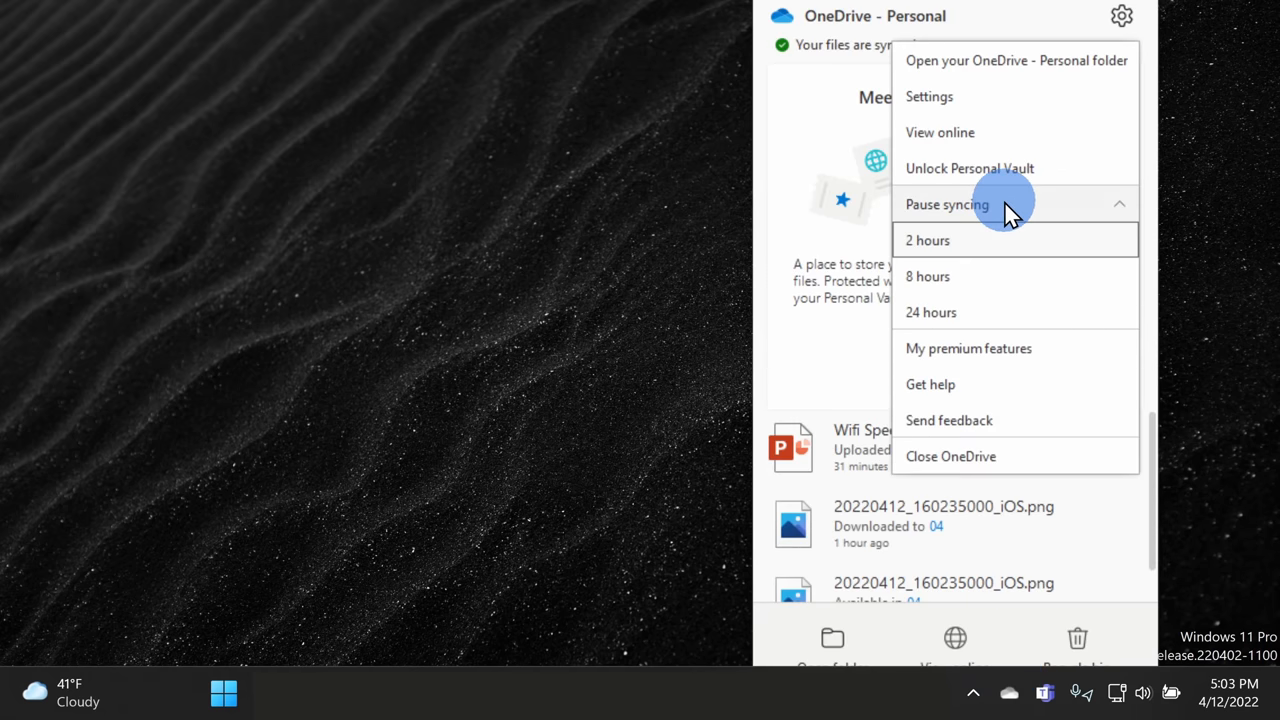
mouse_move(978, 248)
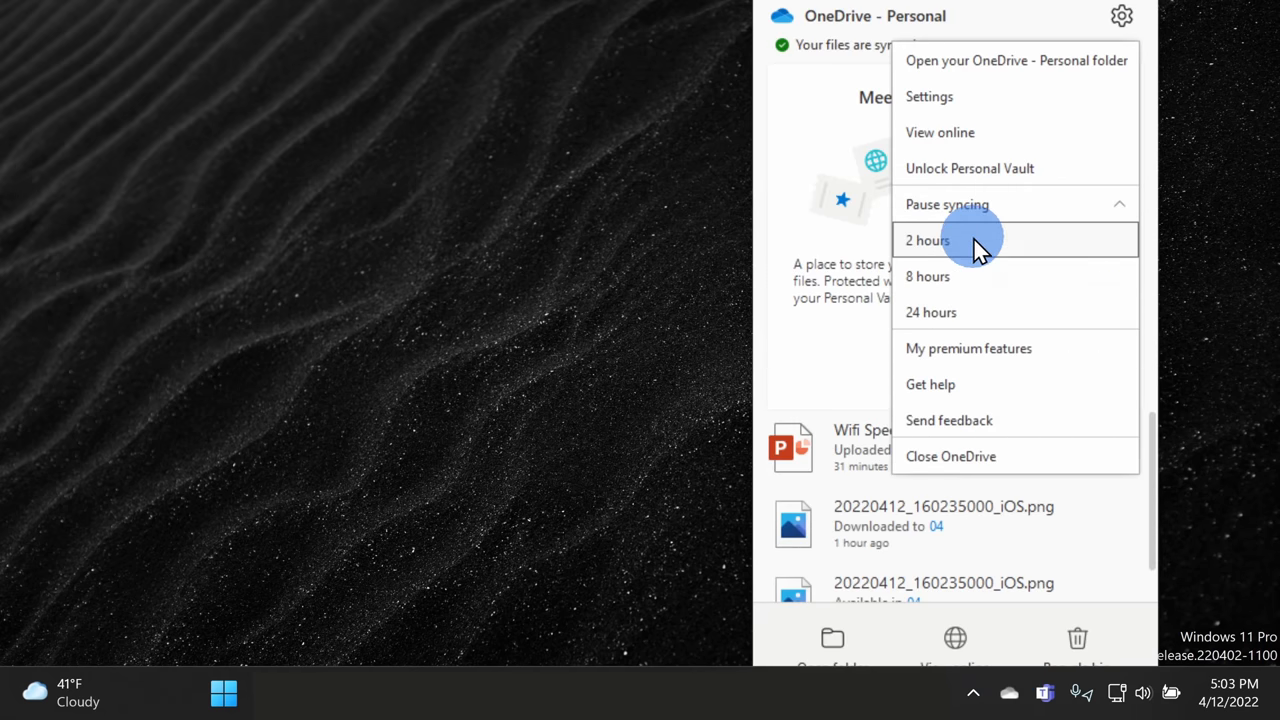
mouse_move(622, 215)
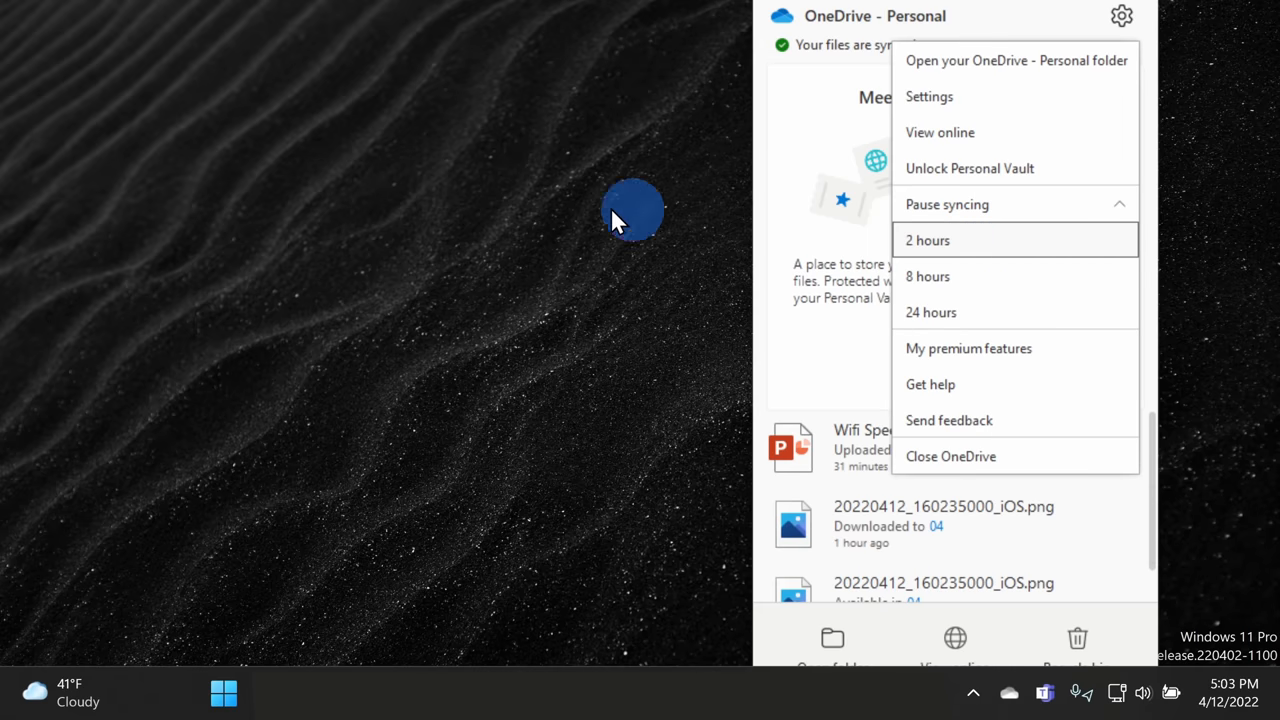